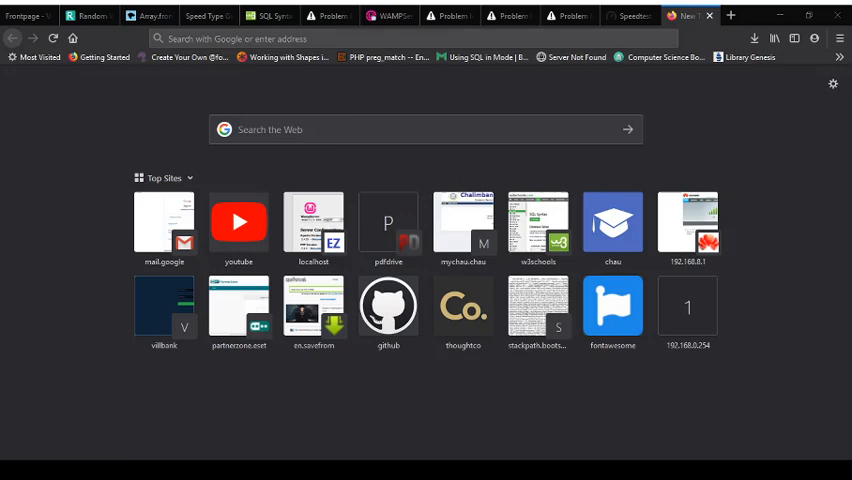
Load the Chalimbana University homepage, chau.ac.zm, in a new Firefox tab
{"action": "left_click", "coordinate": [420, 38]}
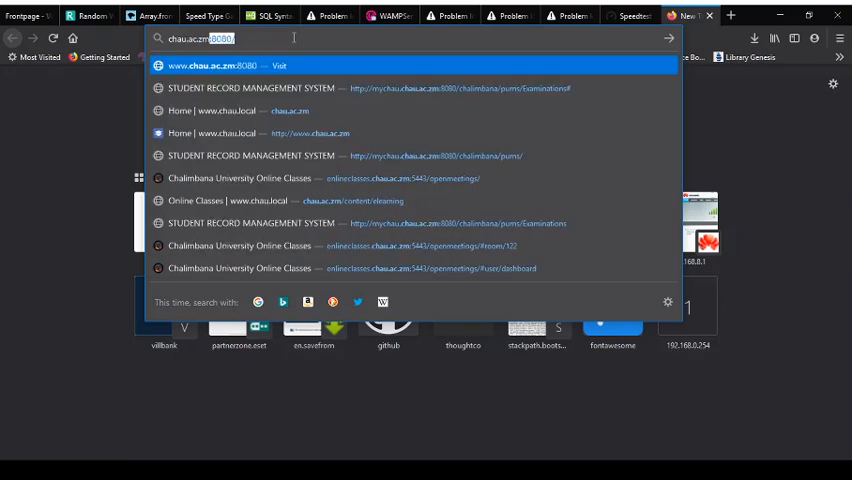
{"action": "key", "text": "Backspace"}
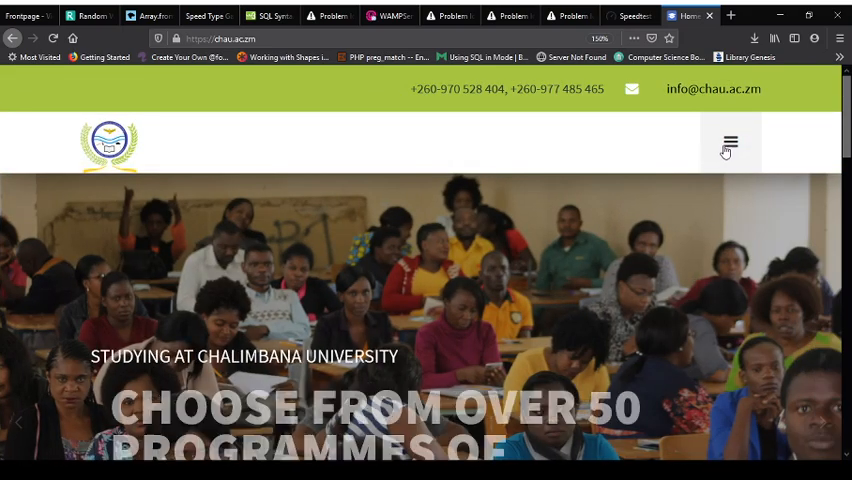
Navigate through the site menu's ELEARNING section to the Online Classes page
{"action": "left_click", "coordinate": [729, 144]}
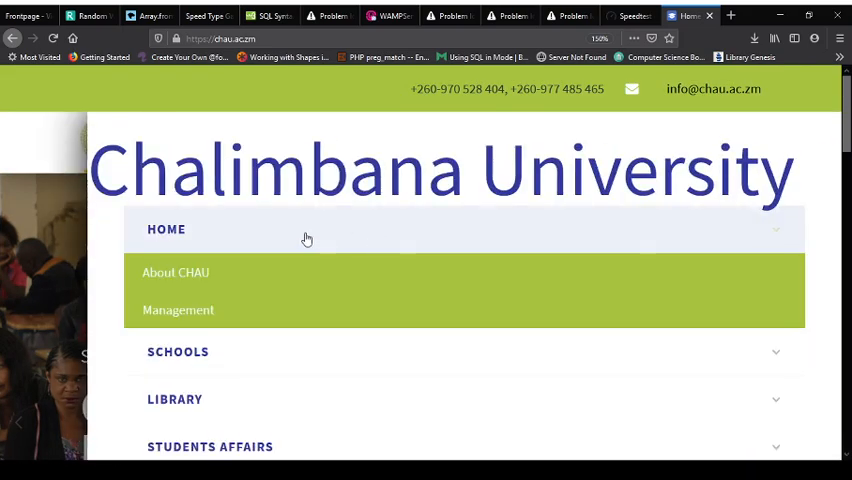
{"action": "scroll", "scroll_direction": "down", "scroll_amount": 3}
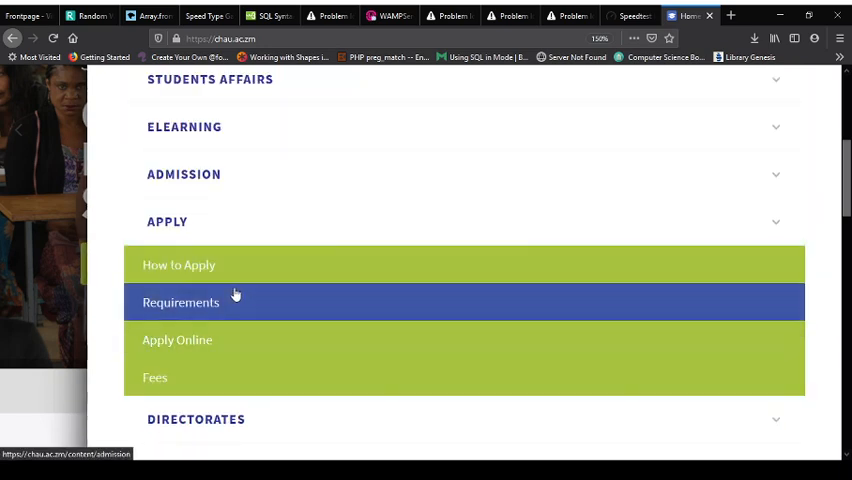
{"action": "left_click", "coordinate": [184, 127]}
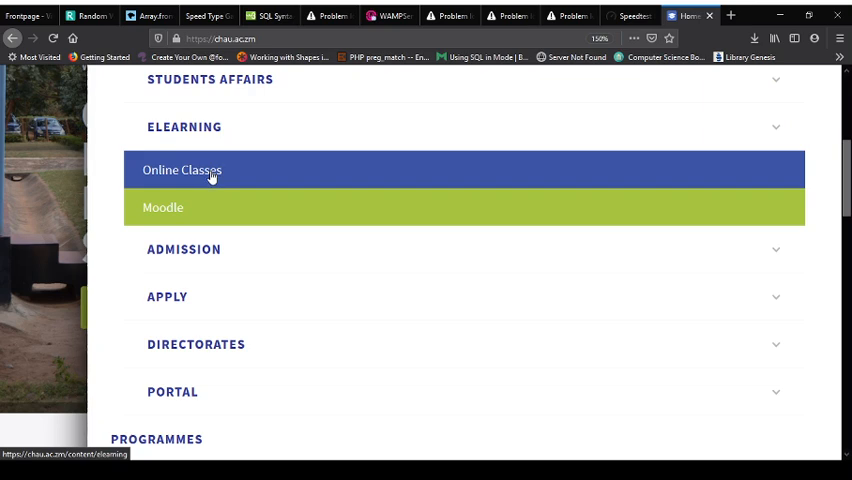
{"action": "left_click", "coordinate": [211, 169]}
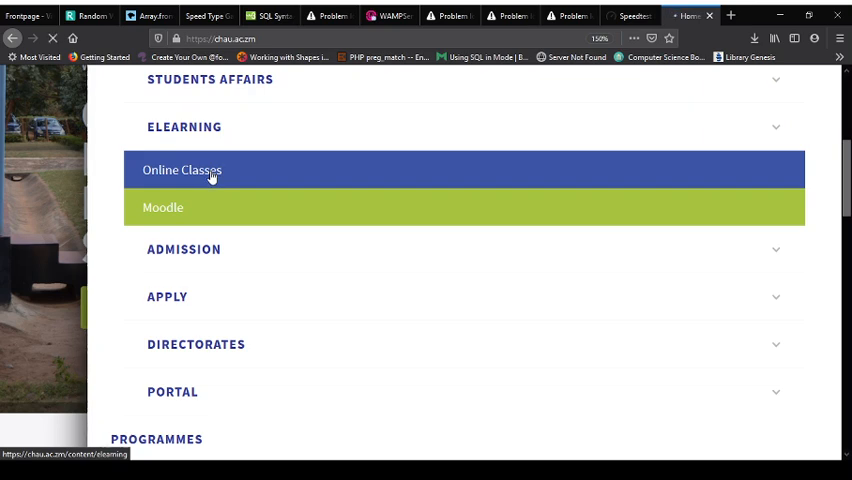
{"action": "left_click", "coordinate": [182, 170]}
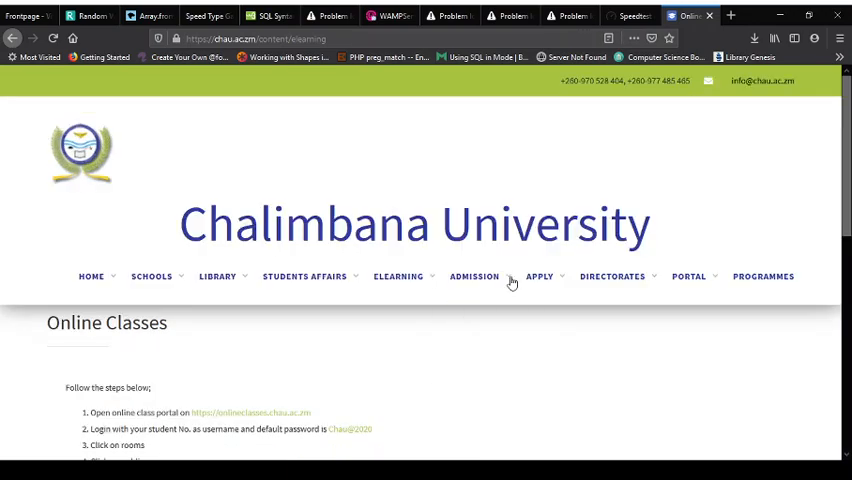
Scroll to the joining steps and follow the onlineclasses.chau.ac.zm portal link
{"action": "scroll", "scroll_direction": "down", "scroll_amount": 3}
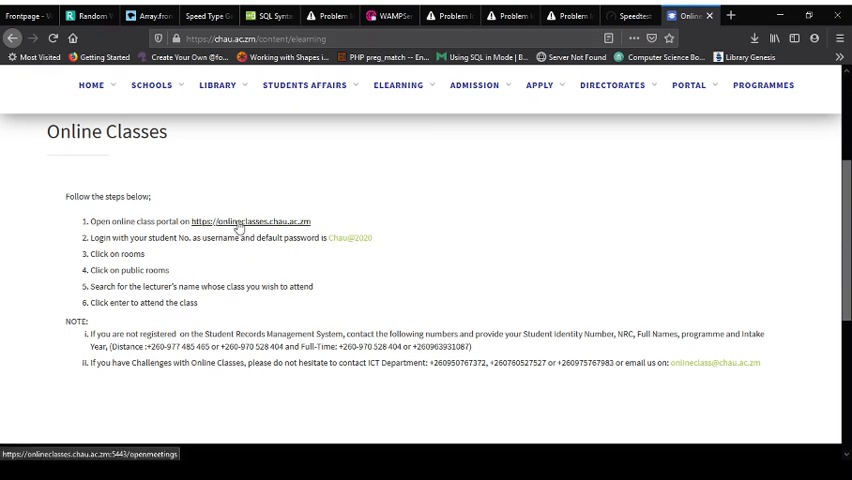
{"action": "mouse_move", "coordinate": [117, 242]}
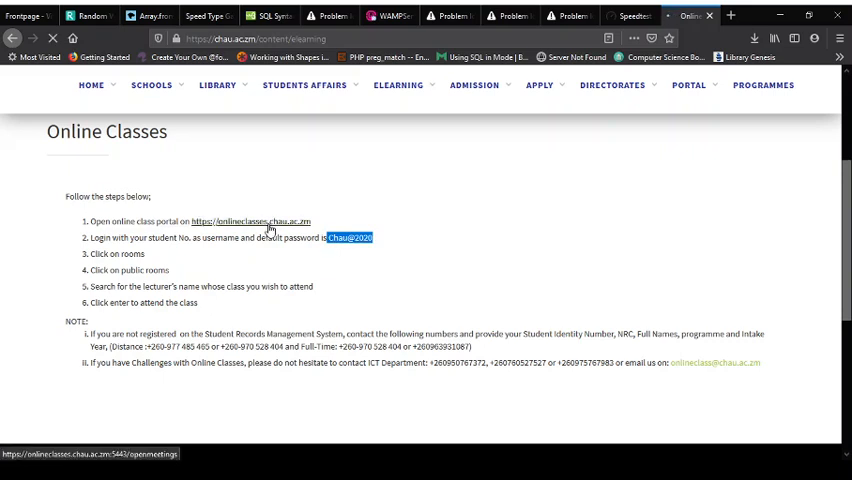
{"action": "left_click", "coordinate": [250, 221]}
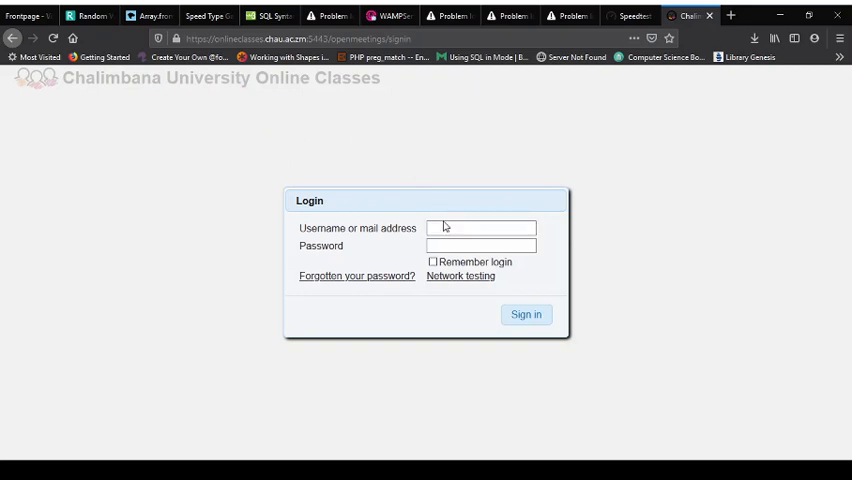
Enter the student number as the username, correcting a mistyped digit
{"action": "left_click", "coordinate": [481, 227]}
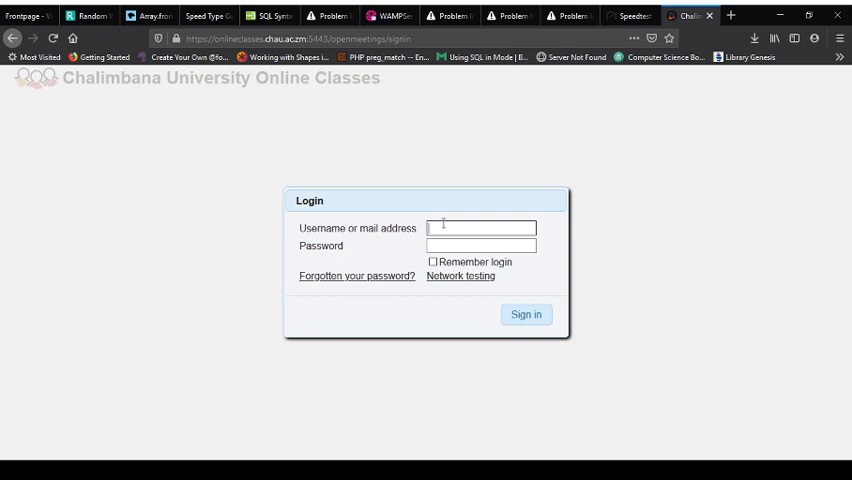
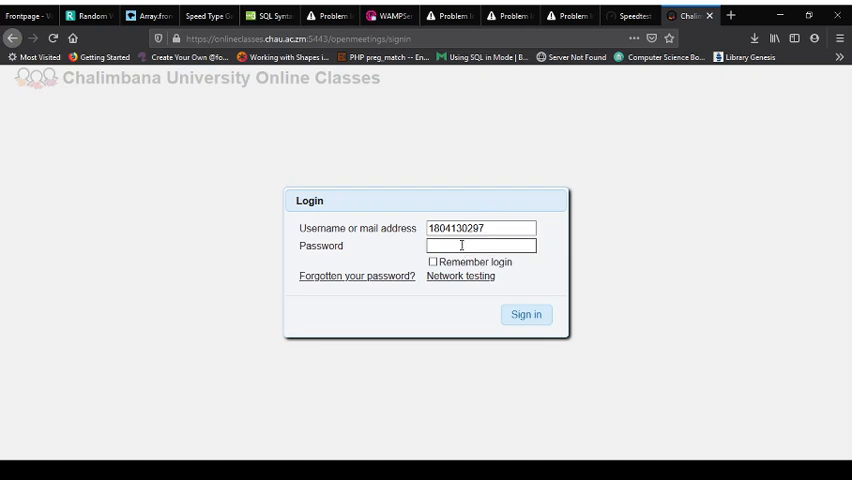
{"action": "key", "text": "Backspace"}
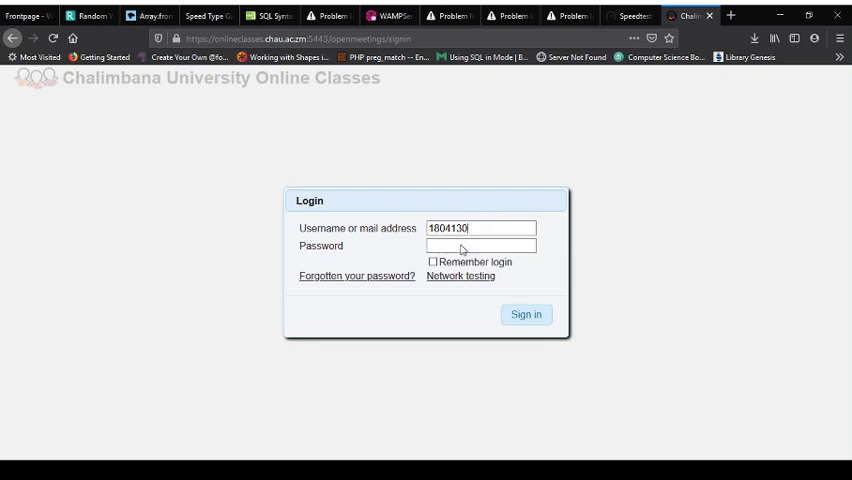
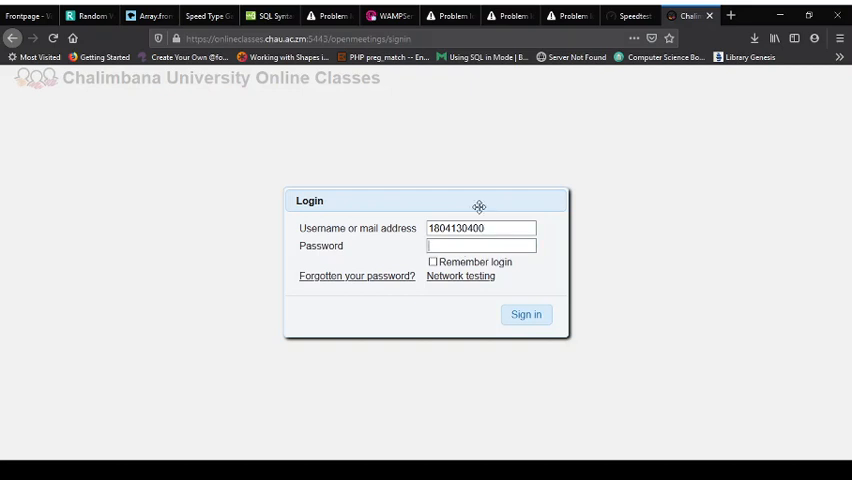
Enter the password and submit the sign-in form
{"action": "left_click", "coordinate": [480, 246]}
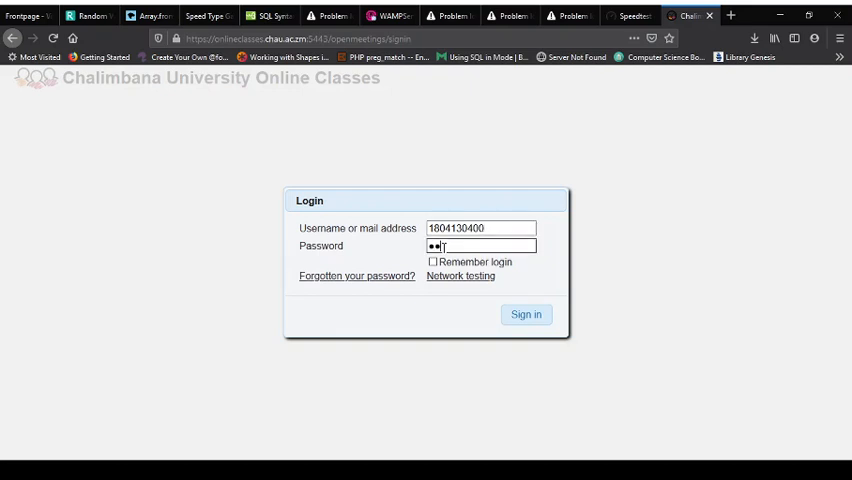
{"action": "type", "text": "*"}
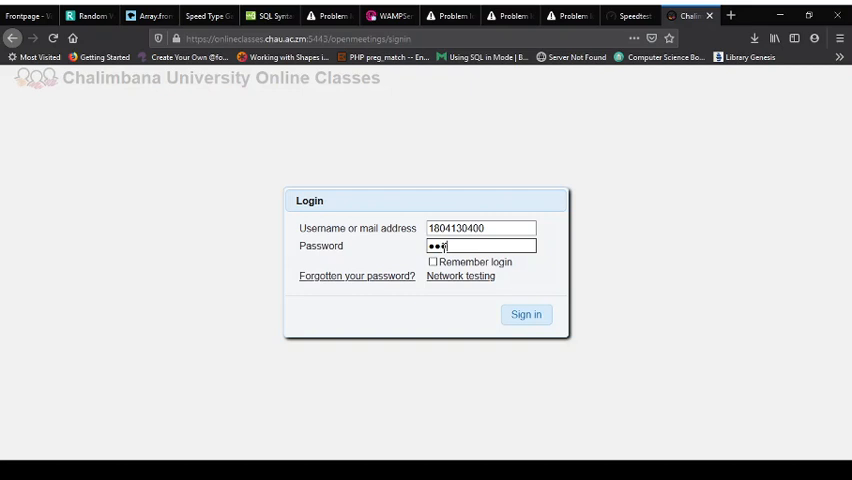
{"action": "type", "text": "•"}
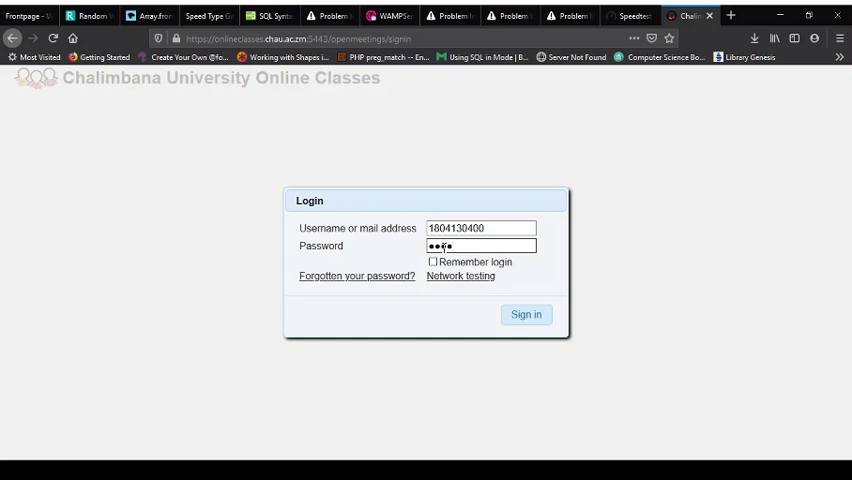
{"action": "type", "text": "•"}
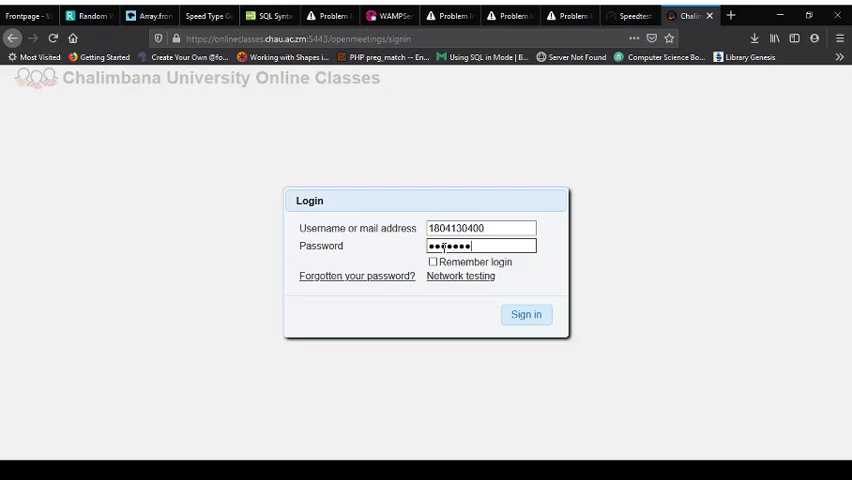
{"action": "type", "text": "••"}
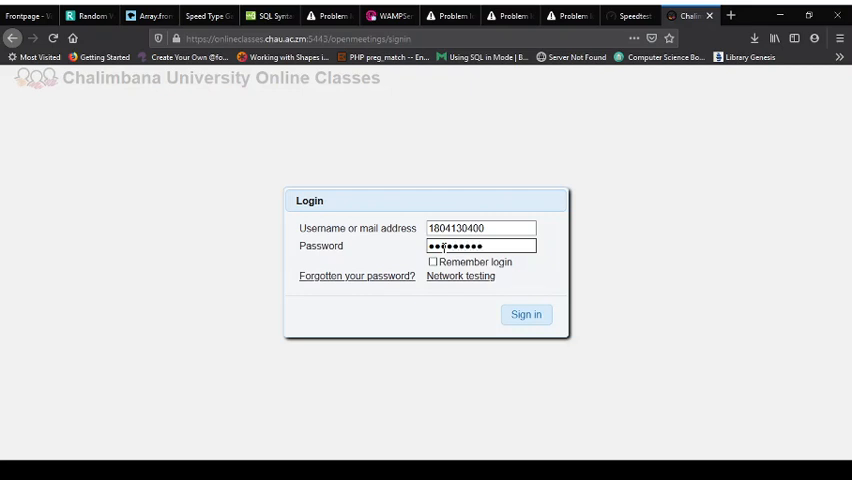
{"action": "left_click", "coordinate": [526, 314]}
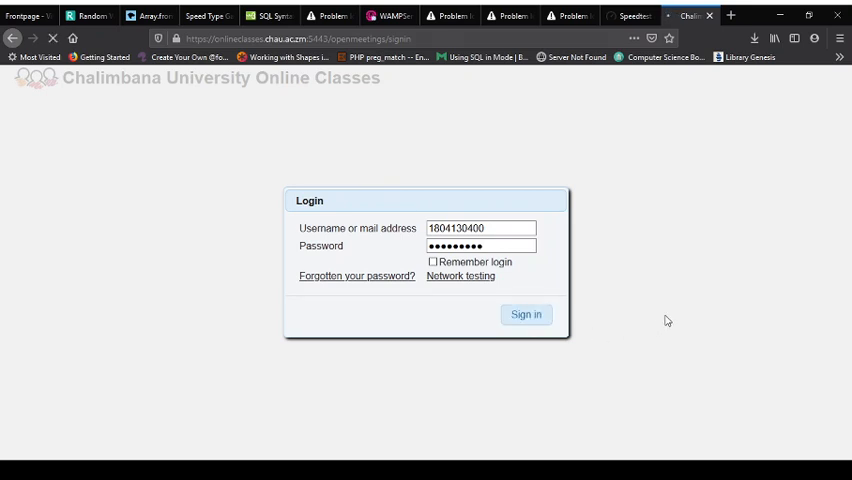
Wait for the student dashboard to load, then show the Rooms menu's room types
{"action": "left_click", "coordinate": [526, 314]}
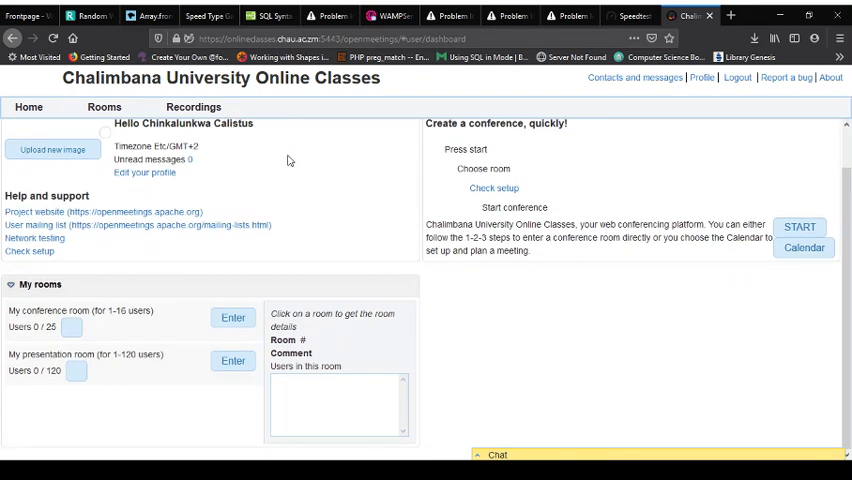
{"action": "mouse_move", "coordinate": [322, 224]}
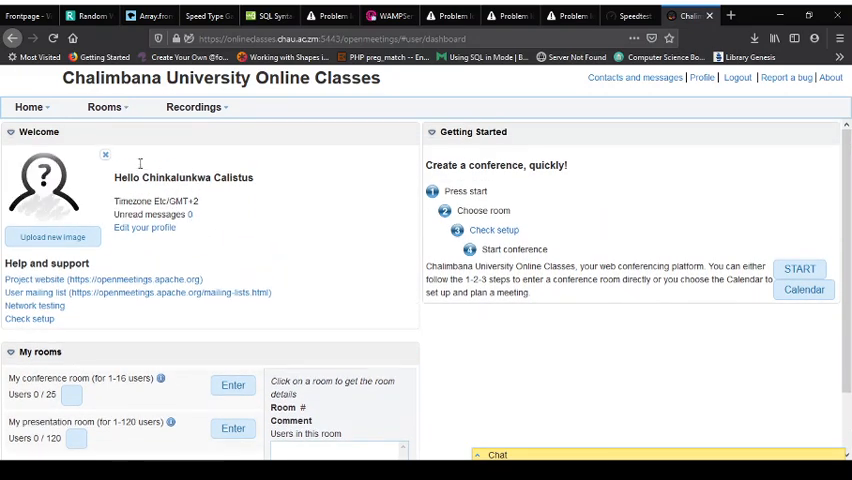
{"action": "left_click", "coordinate": [104, 107]}
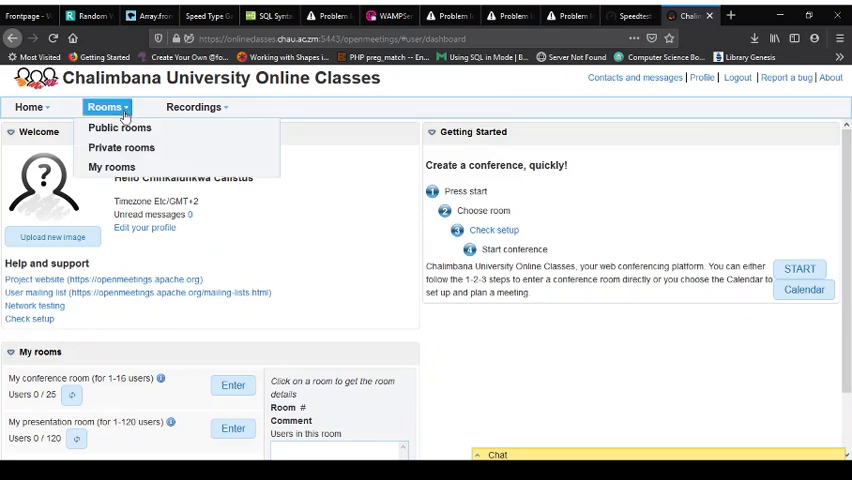
{"action": "mouse_move", "coordinate": [119, 128]}
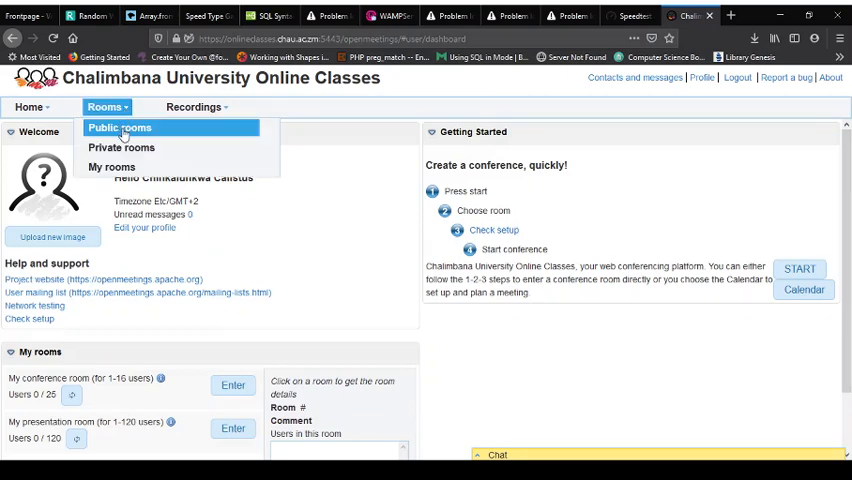
{"action": "mouse_move", "coordinate": [111, 167]}
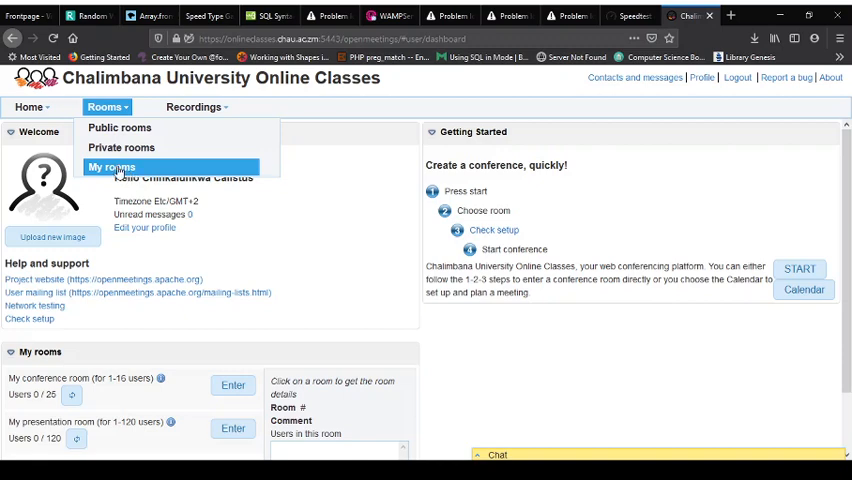
{"action": "mouse_move", "coordinate": [112, 167]}
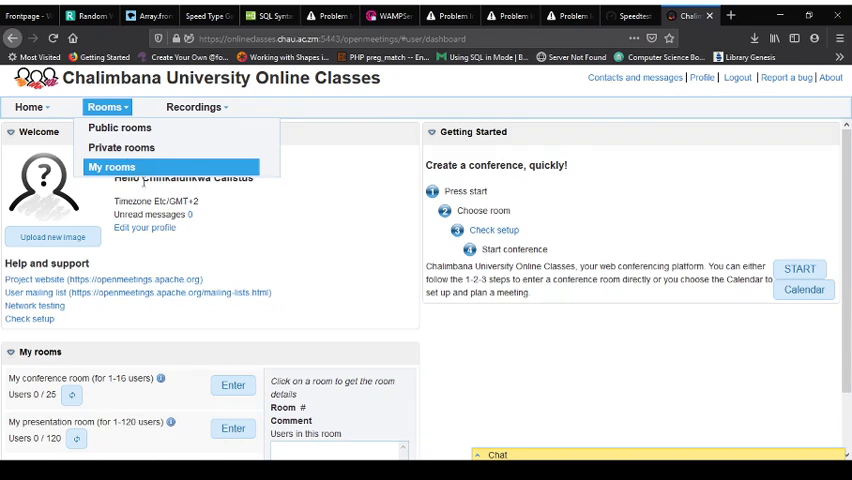
{"action": "mouse_move", "coordinate": [120, 127]}
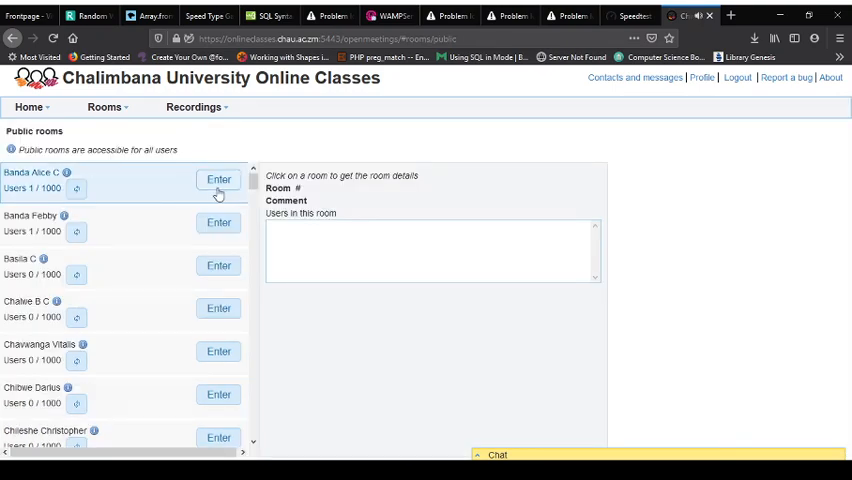
Scroll the public rooms list down to its last entries
{"action": "scroll", "scroll_direction": "down", "scroll_amount": 3}
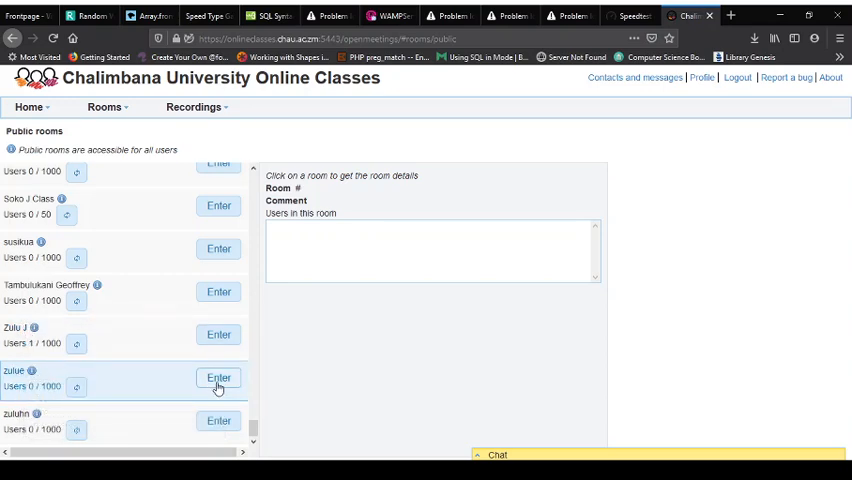
{"action": "left_click", "coordinate": [218, 378]}
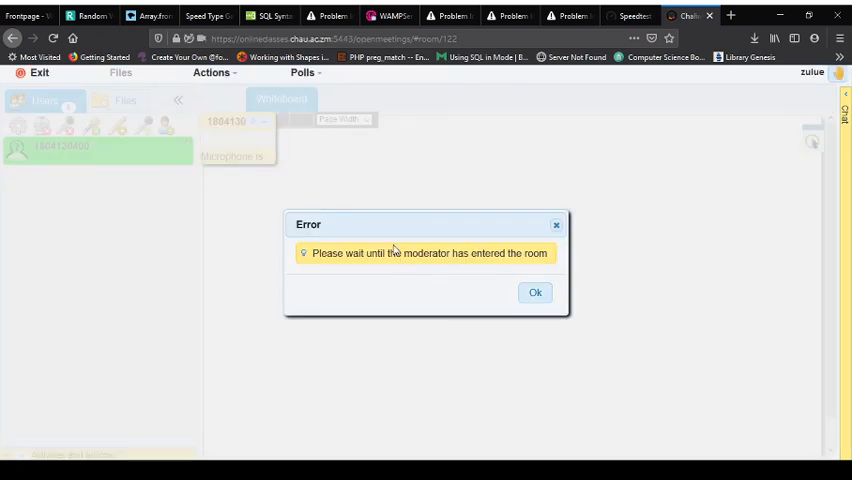
{"action": "mouse_move", "coordinate": [270, 178]}
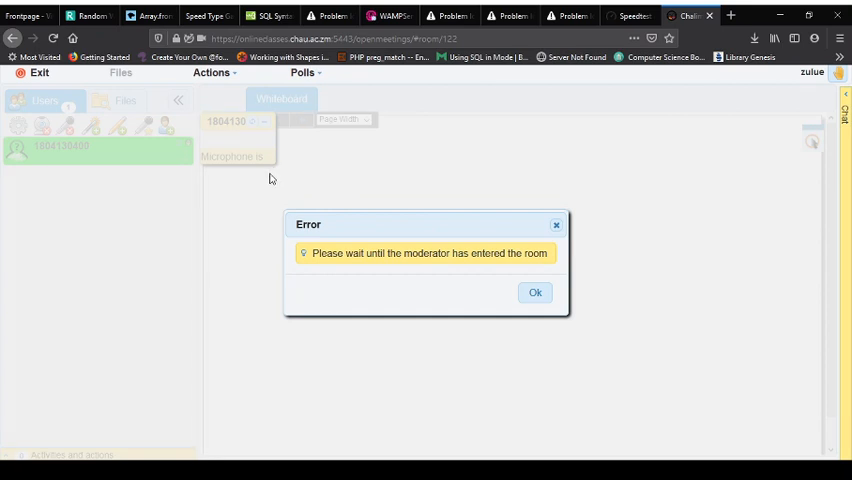
{"action": "mouse_move", "coordinate": [300, 112]}
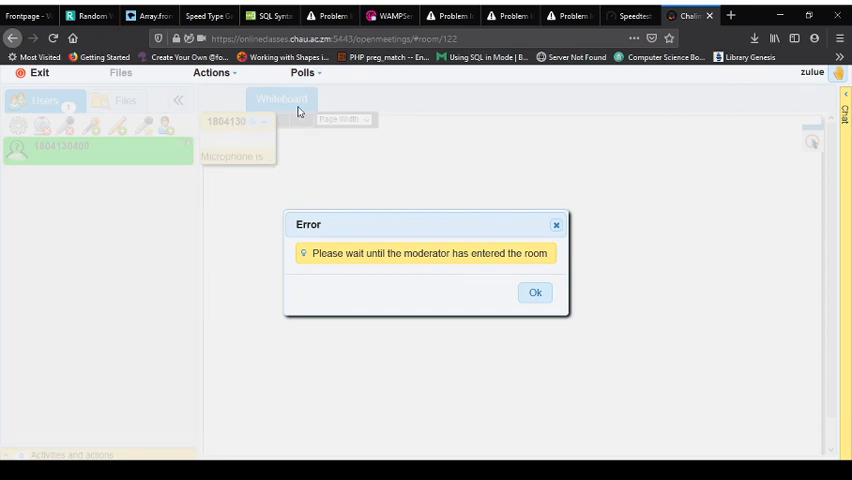
{"action": "mouse_move", "coordinate": [338, 122]}
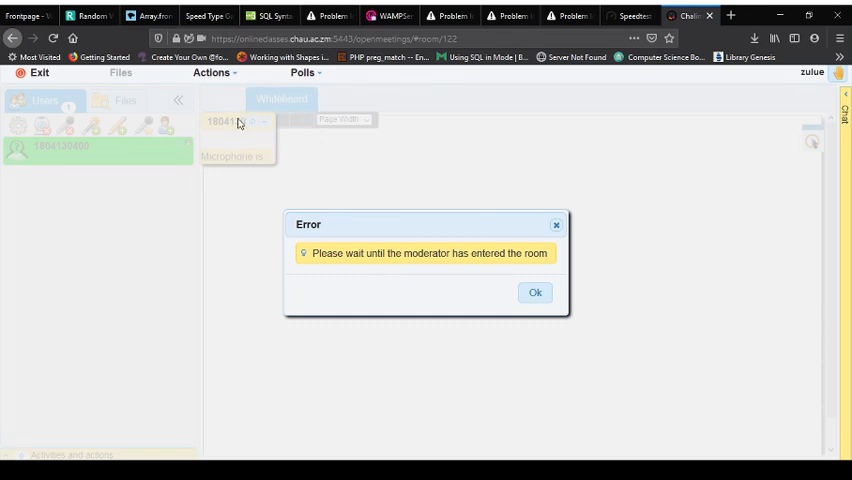
{"action": "mouse_move", "coordinate": [278, 121]}
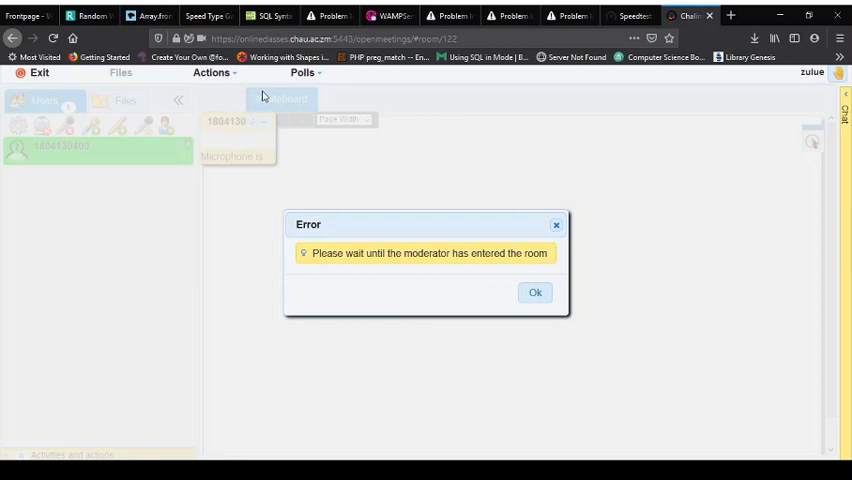
{"action": "mouse_move", "coordinate": [285, 135]}
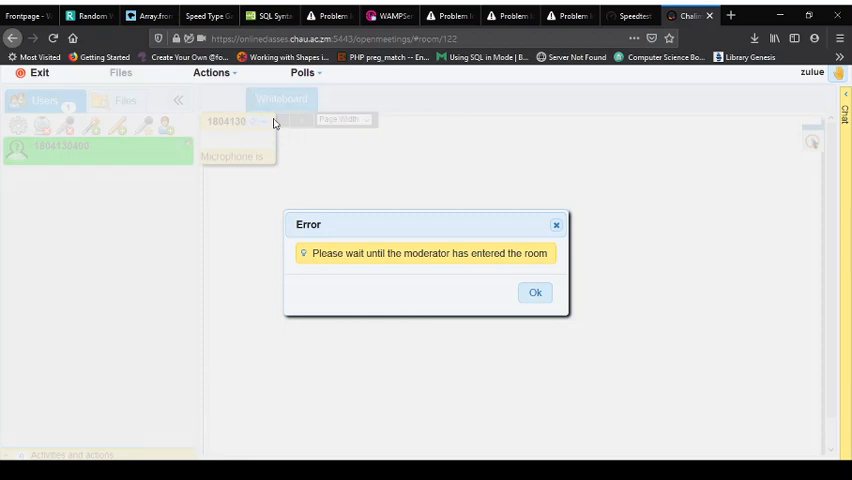
{"action": "mouse_move", "coordinate": [301, 158]}
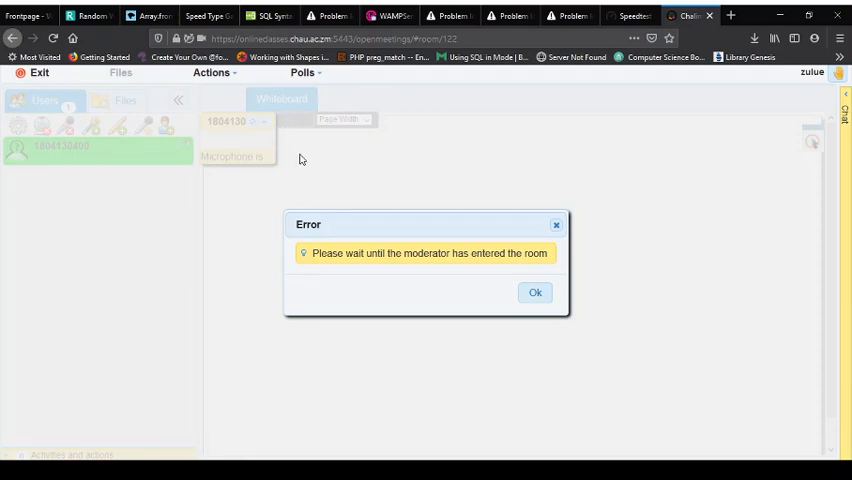
{"action": "mouse_move", "coordinate": [350, 178]}
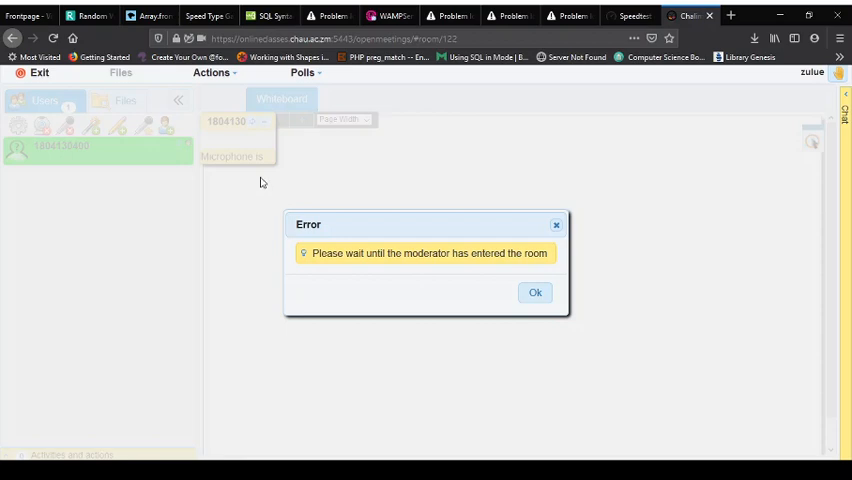
{"action": "mouse_move", "coordinate": [405, 107]}
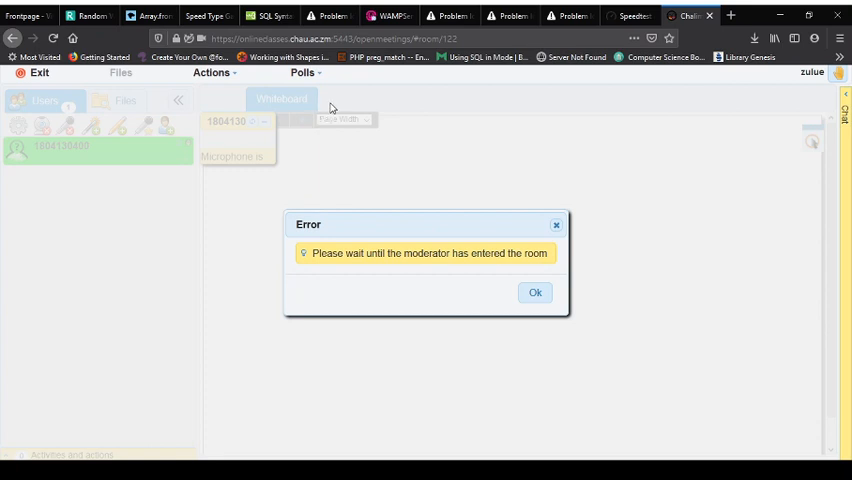
{"action": "mouse_move", "coordinate": [343, 139]}
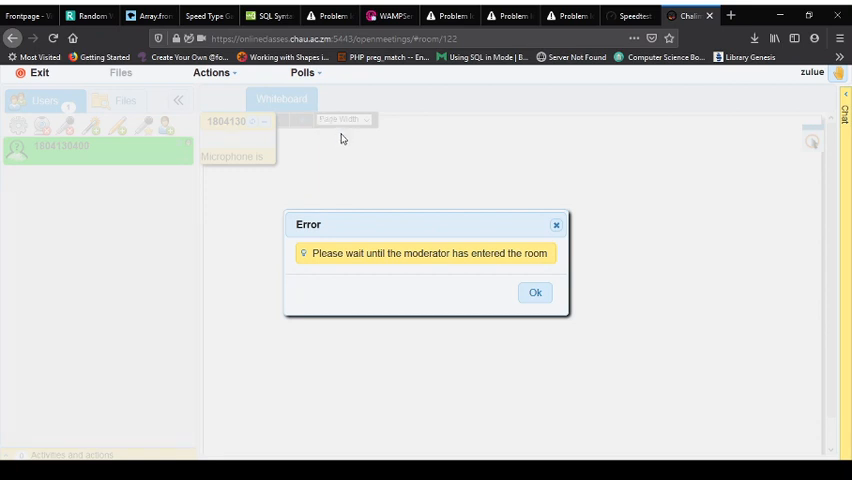
{"action": "mouse_move", "coordinate": [305, 148]}
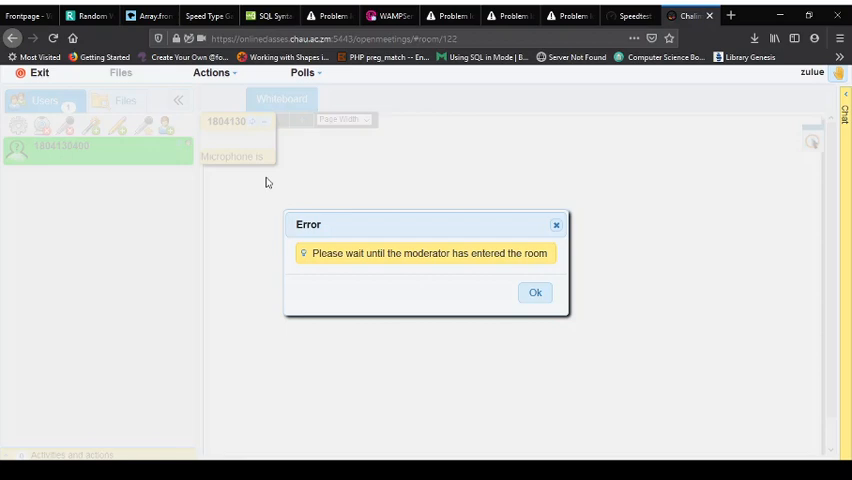
{"action": "mouse_move", "coordinate": [270, 186]}
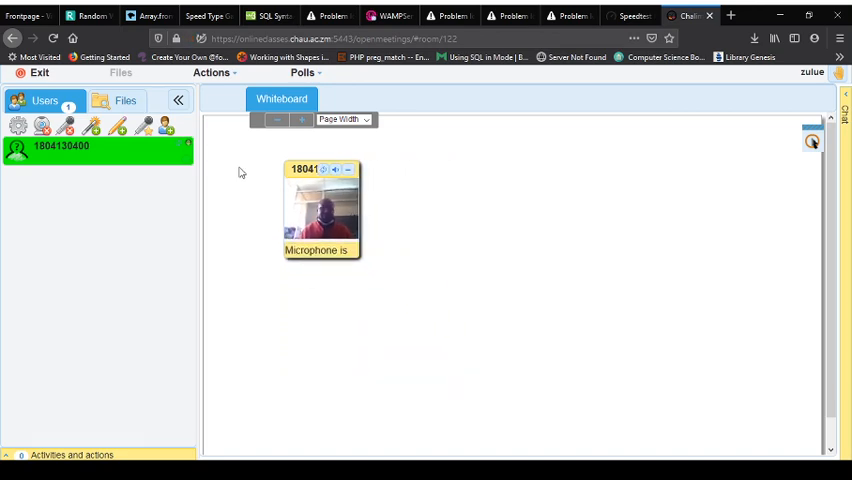
{"action": "mouse_move", "coordinate": [220, 188]}
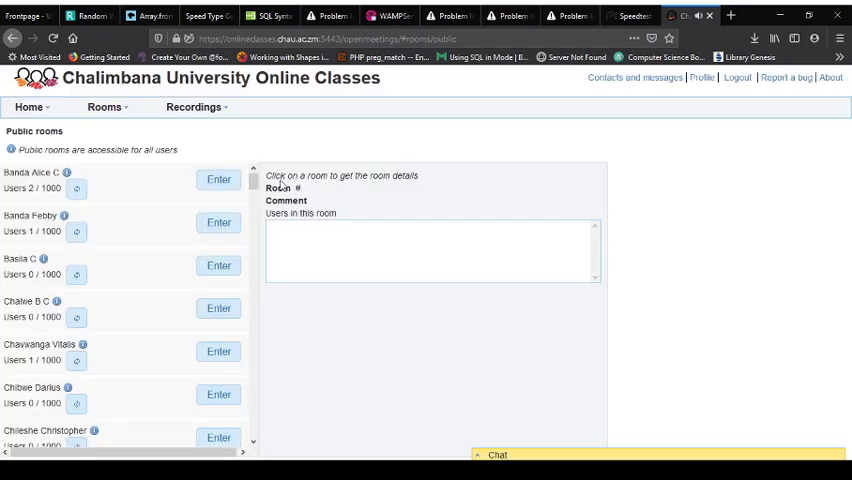
Return to the dashboard through Home > Dashboard
{"action": "left_click", "coordinate": [29, 107]}
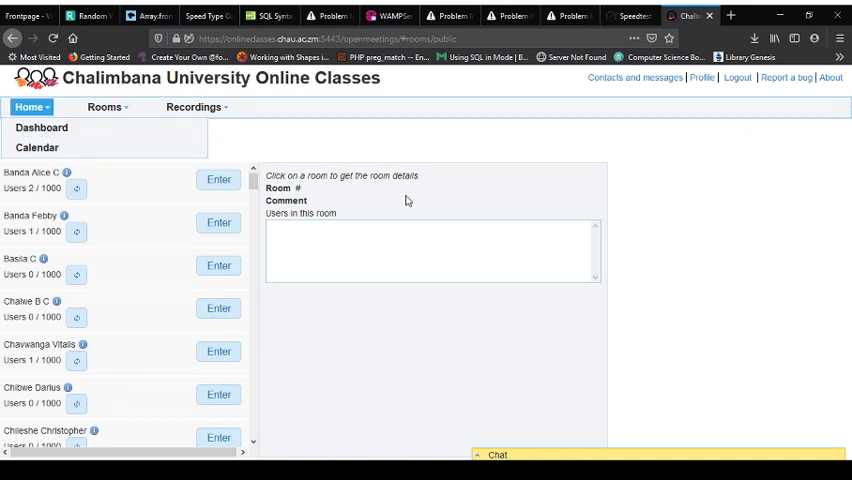
{"action": "mouse_move", "coordinate": [100, 127]}
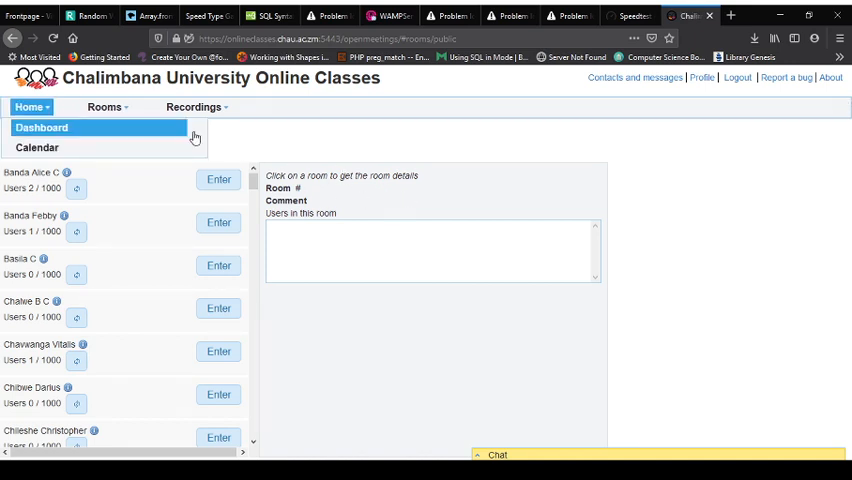
{"action": "left_click", "coordinate": [41, 127]}
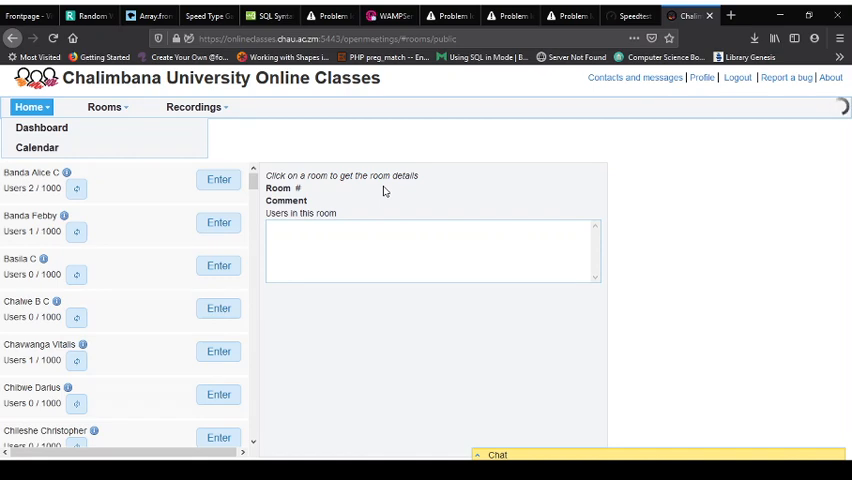
{"action": "left_click", "coordinate": [41, 127]}
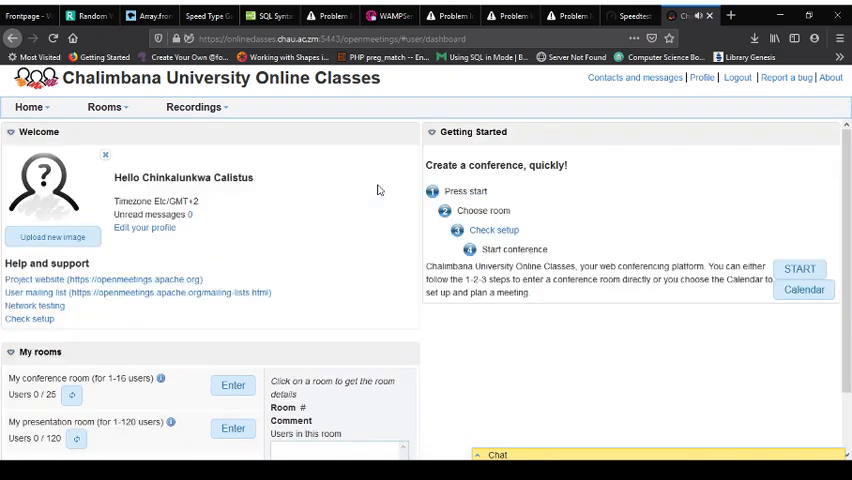
{"action": "mouse_move", "coordinate": [225, 196]}
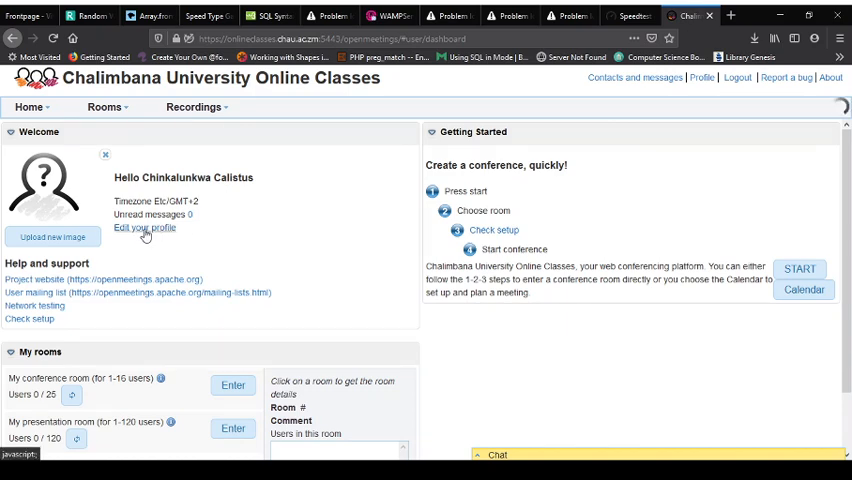
{"action": "mouse_move", "coordinate": [259, 249]}
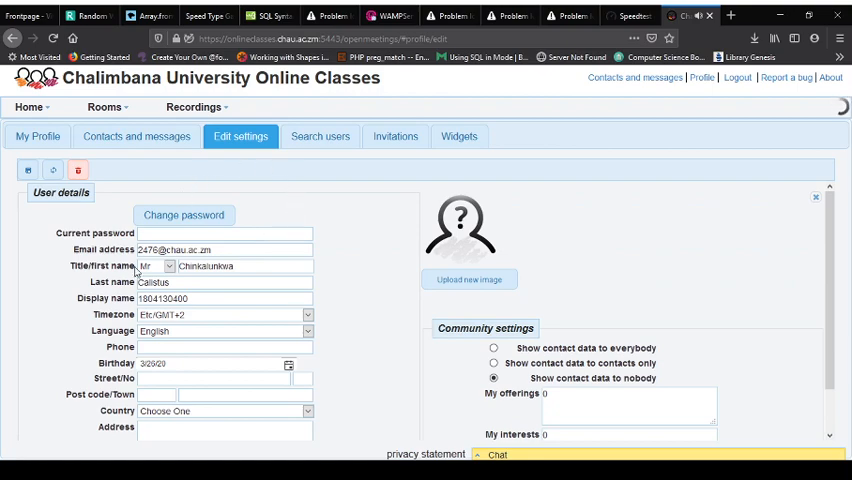
Change the display name to 'Calistus' and enter the current password
{"action": "scroll", "scroll_direction": "down", "scroll_amount": 3}
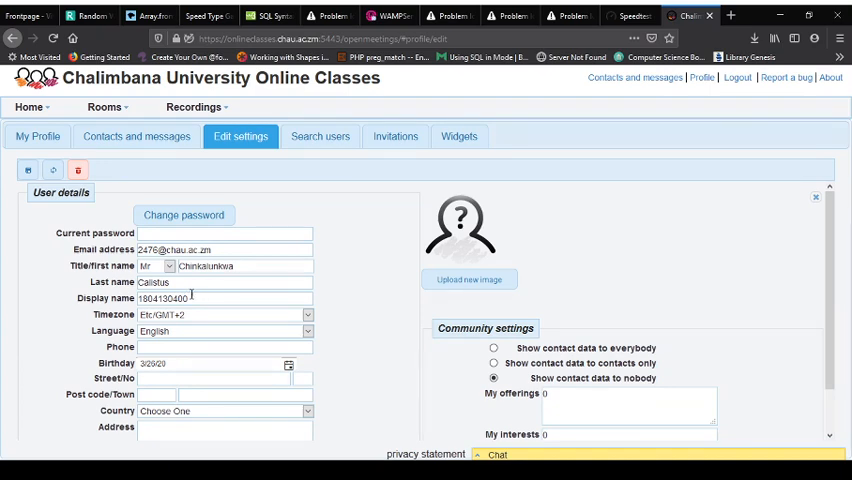
{"action": "double_click", "coordinate": [163, 298]}
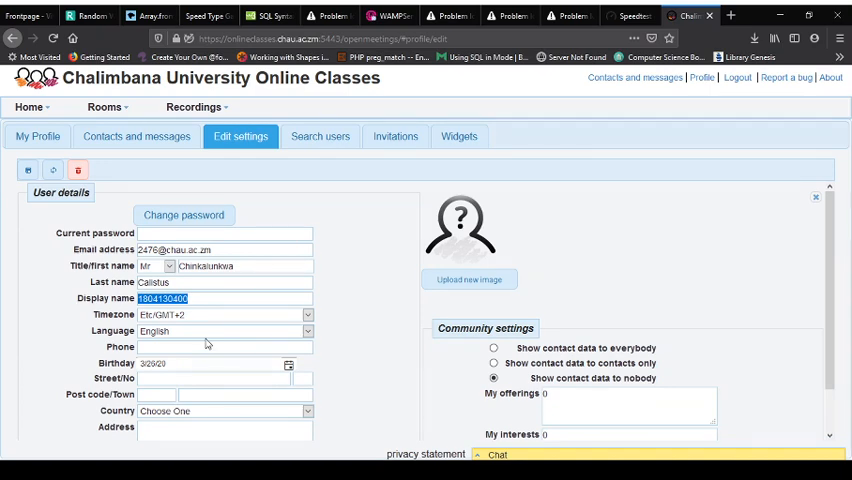
{"action": "type", "text": "Calistus"}
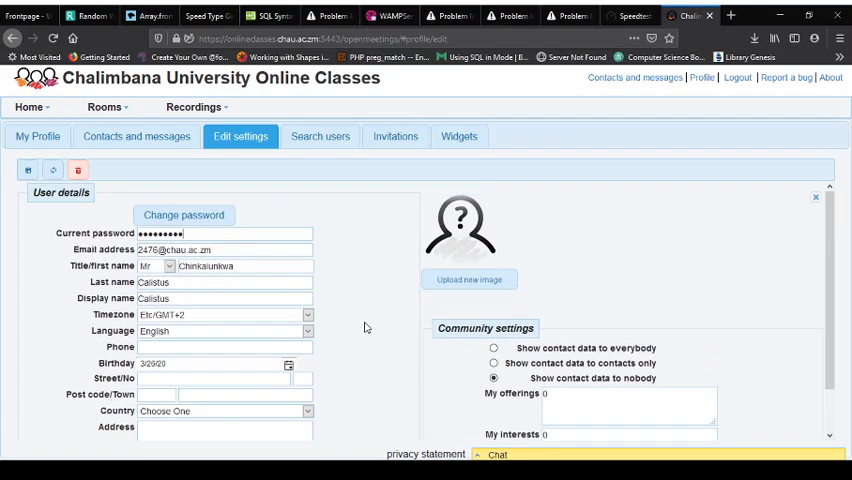
{"action": "scroll", "scroll_direction": "down", "scroll_amount": 3}
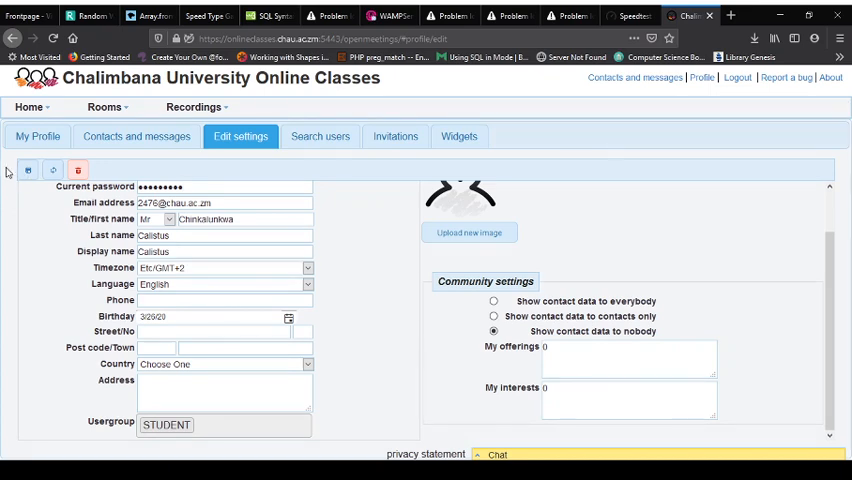
{"action": "mouse_move", "coordinate": [375, 353]}
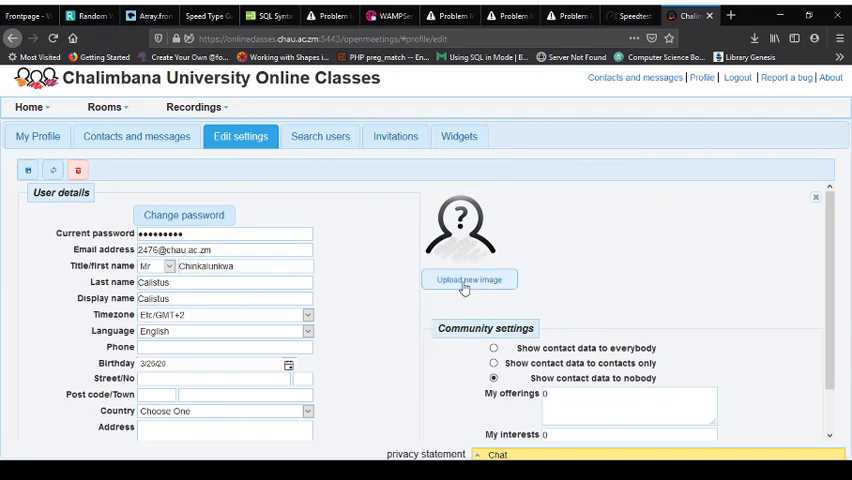
{"action": "mouse_move", "coordinate": [466, 288]}
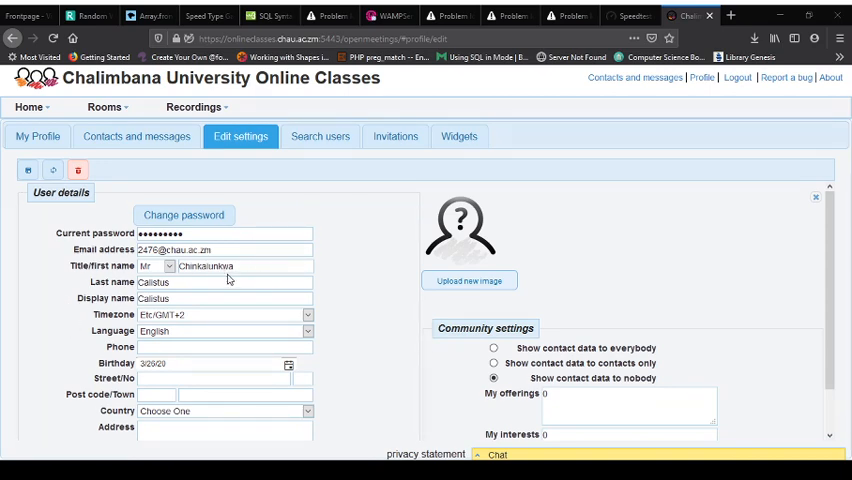
{"action": "mouse_move", "coordinate": [210, 271]}
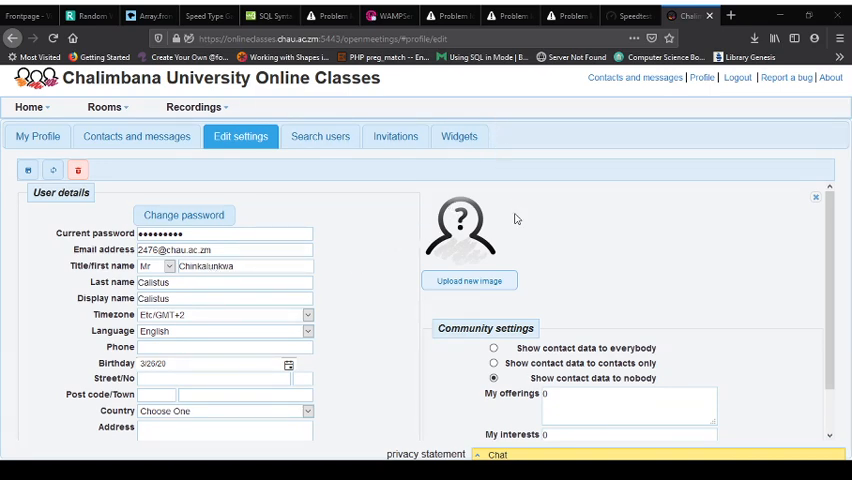
{"action": "mouse_move", "coordinate": [738, 446]}
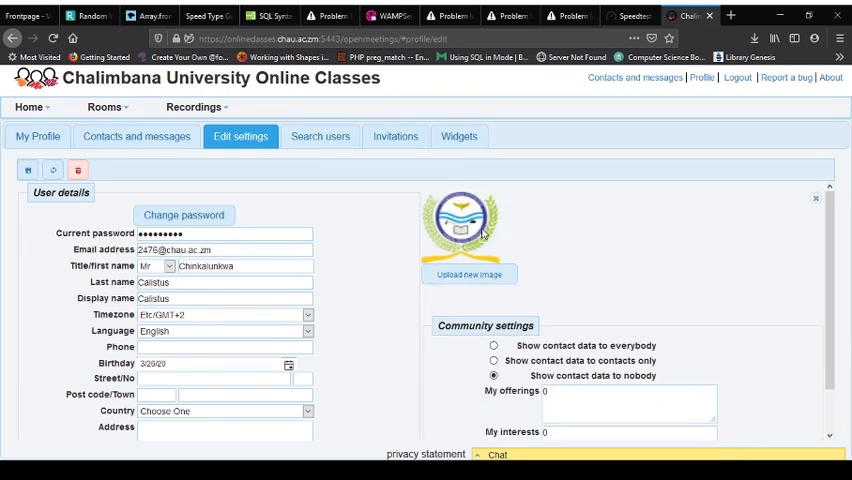
{"action": "mouse_move", "coordinate": [469, 274]}
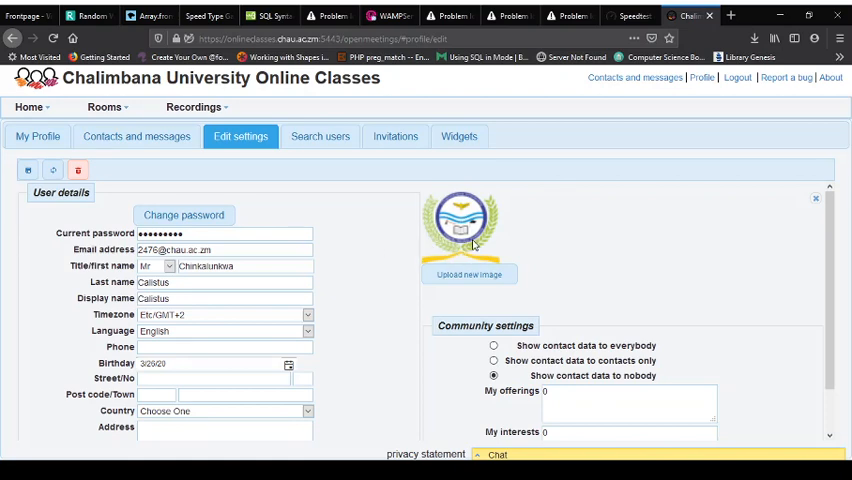
{"action": "mouse_move", "coordinate": [282, 217]}
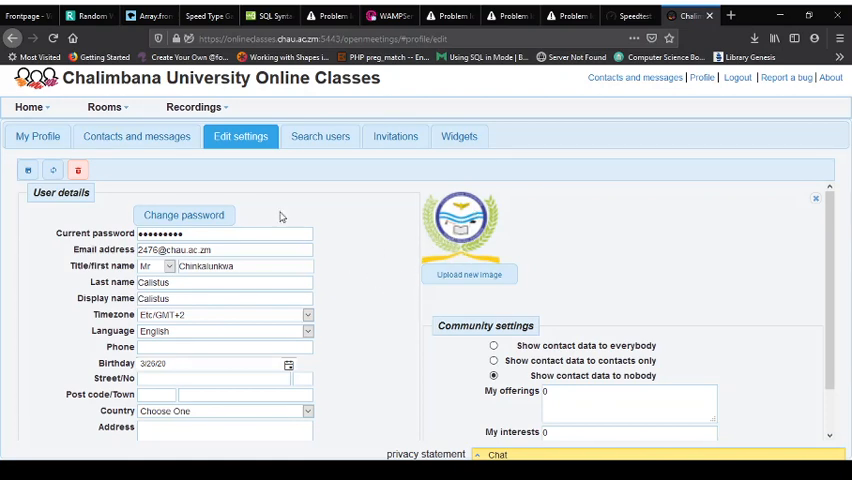
Scroll the edit settings form with the university logo set as profile picture
{"action": "scroll", "scroll_direction": "down", "scroll_amount": 3}
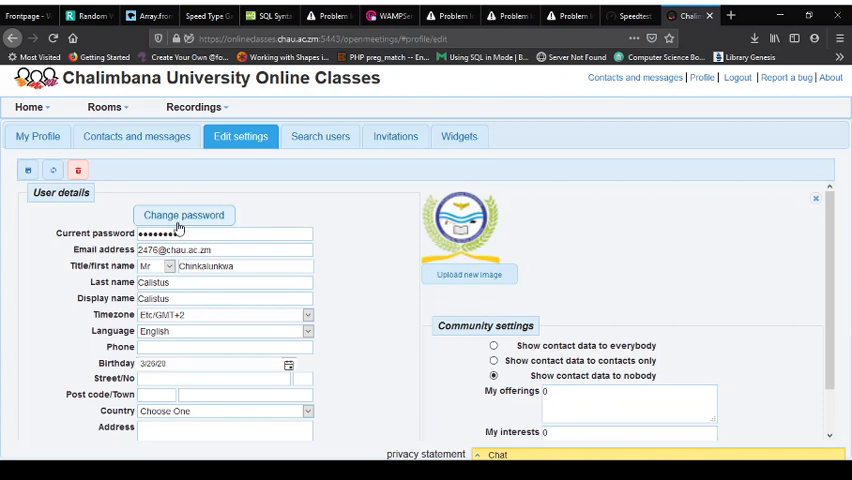
Submit a new password, get the weak-password rejection, and close the dialog
{"action": "left_click", "coordinate": [183, 214]}
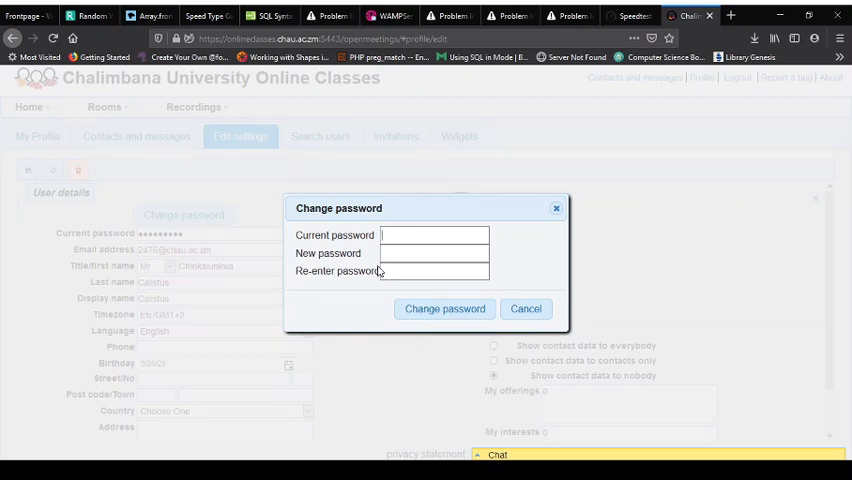
{"action": "type", "text": "•••"}
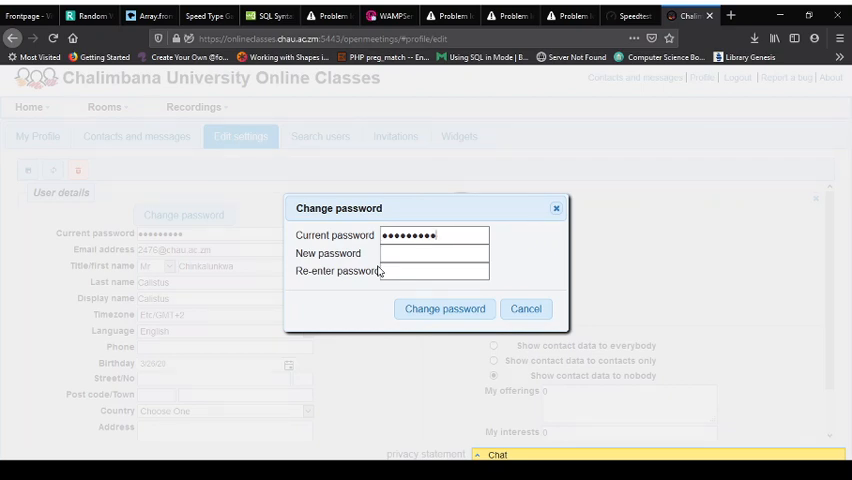
{"action": "left_click", "coordinate": [433, 253]}
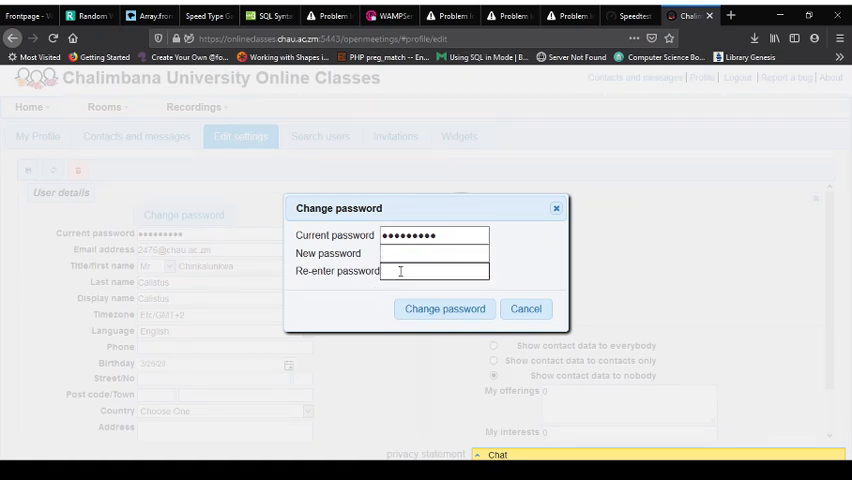
{"action": "type", "text": "•"}
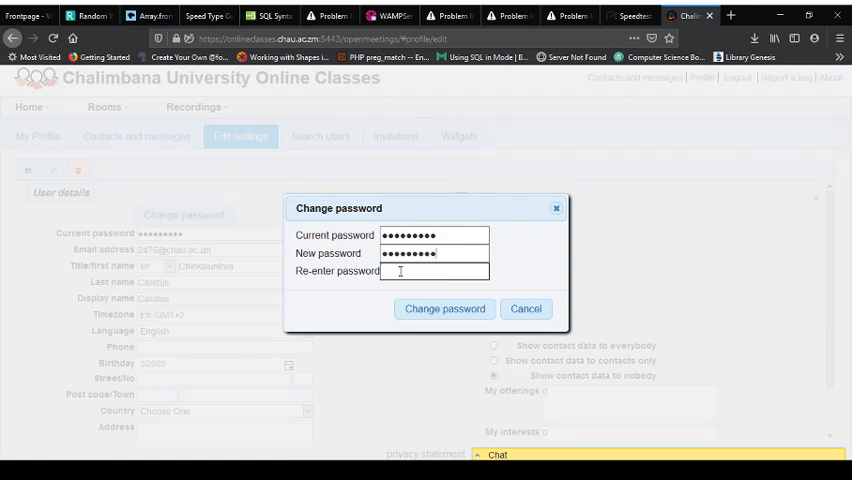
{"action": "left_click", "coordinate": [433, 271]}
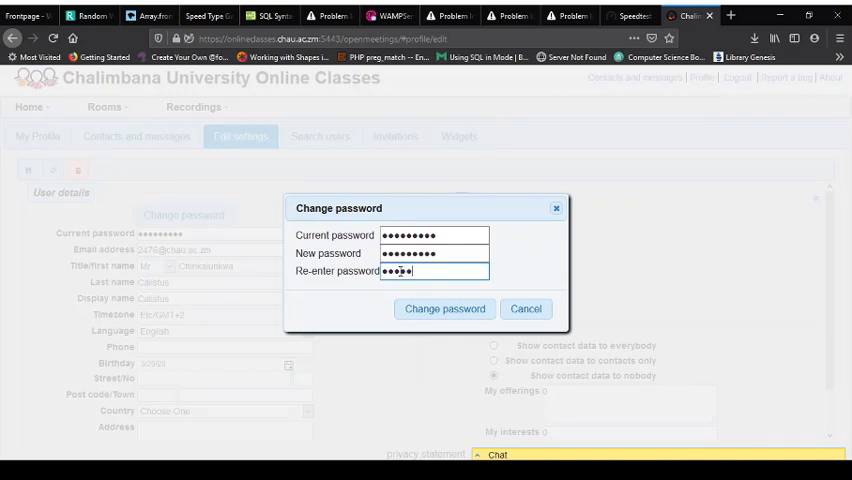
{"action": "type", "text": "••"}
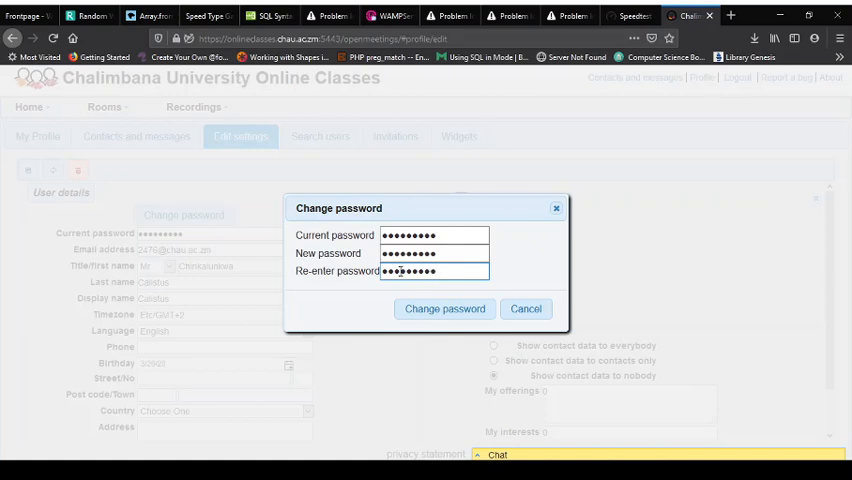
{"action": "left_click", "coordinate": [444, 308]}
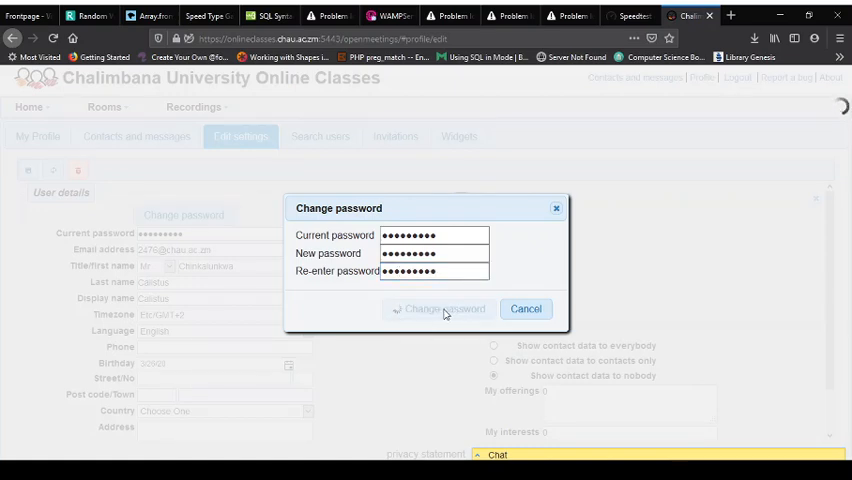
{"action": "left_click", "coordinate": [445, 308]}
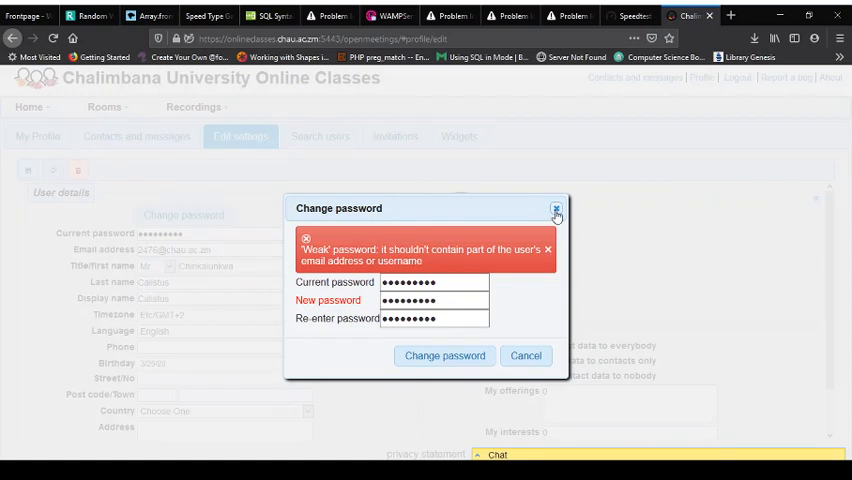
{"action": "left_click", "coordinate": [556, 208]}
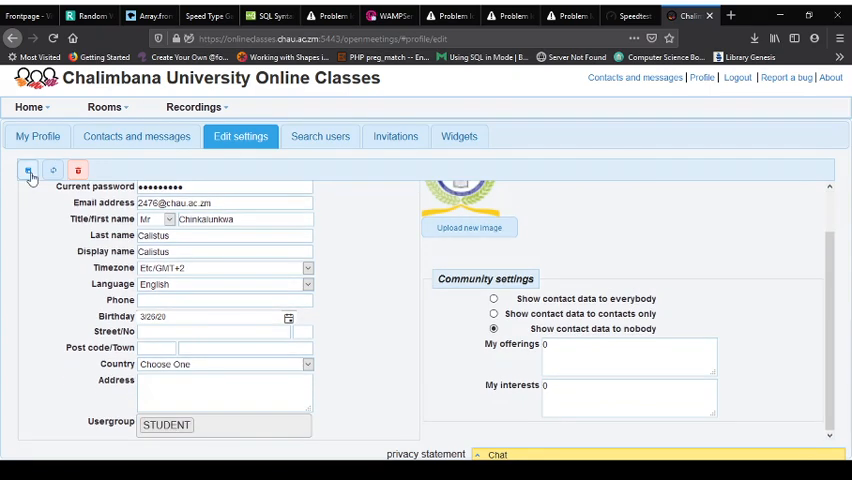
Save the edited profile, then log out and confirm with Ok in the dialog
{"action": "left_click", "coordinate": [28, 169]}
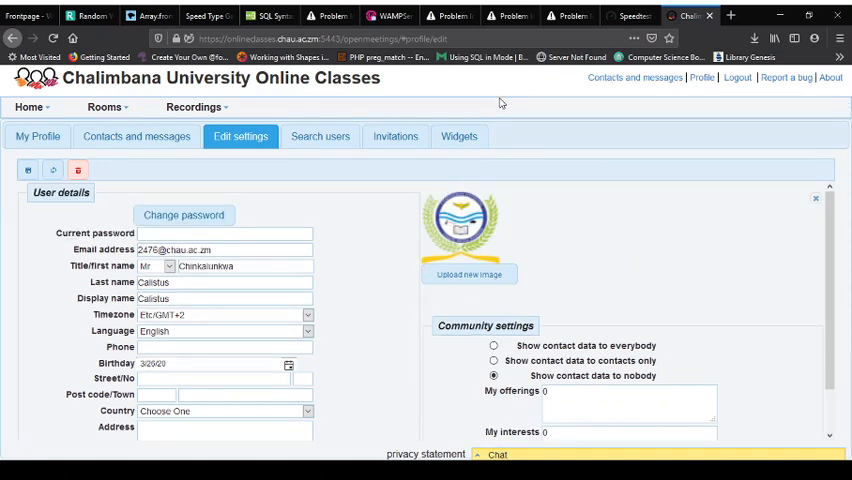
{"action": "left_click", "coordinate": [736, 78]}
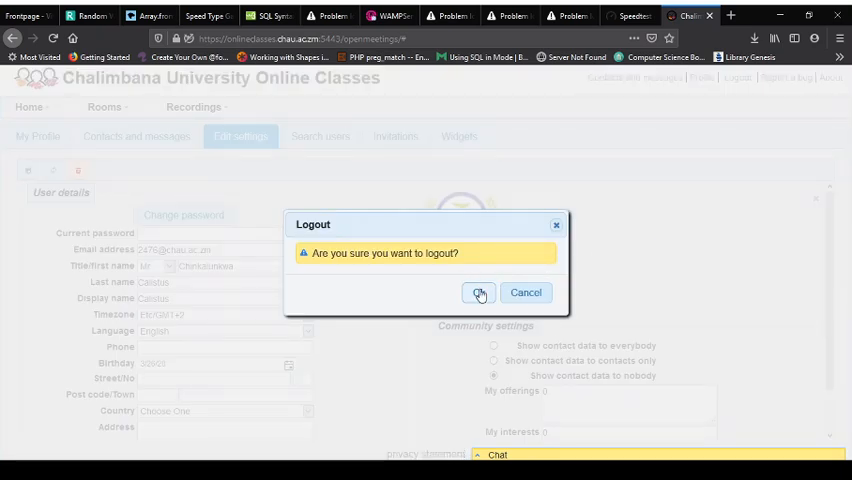
{"action": "left_click", "coordinate": [479, 292]}
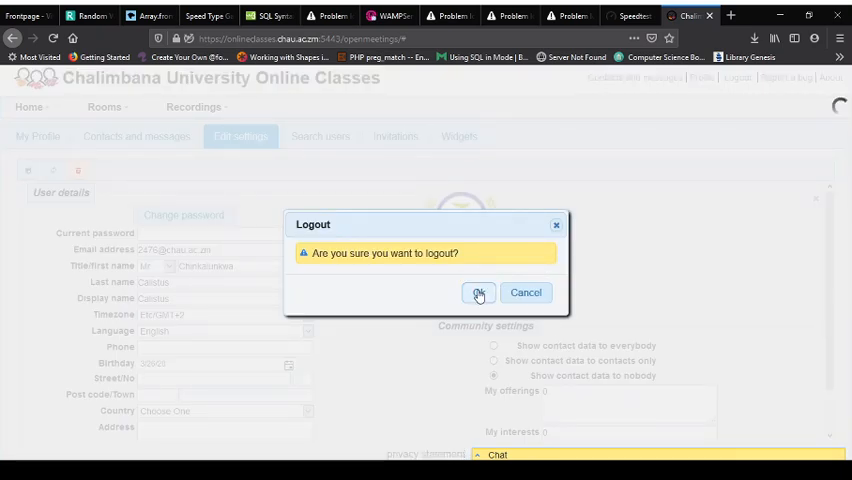
{"action": "left_click", "coordinate": [478, 292]}
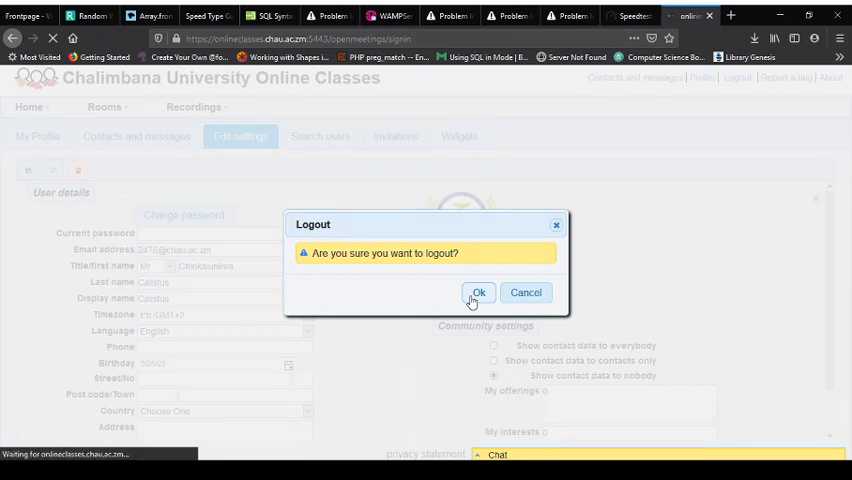
{"action": "left_click", "coordinate": [478, 293]}
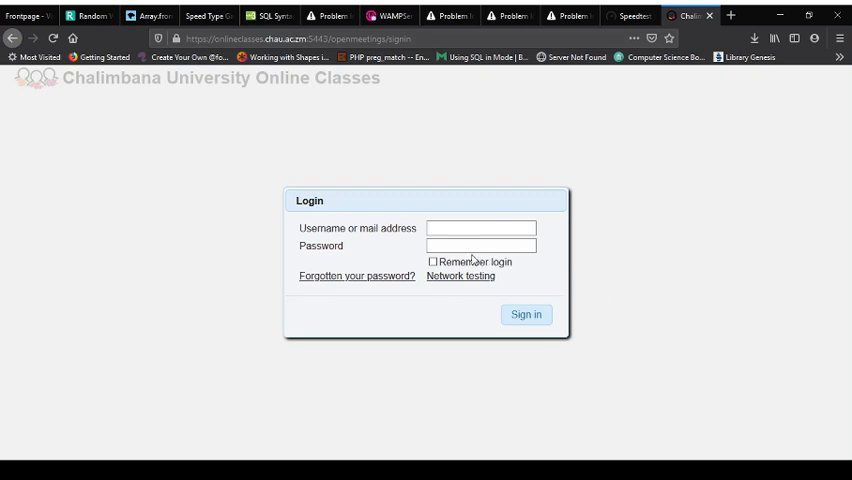
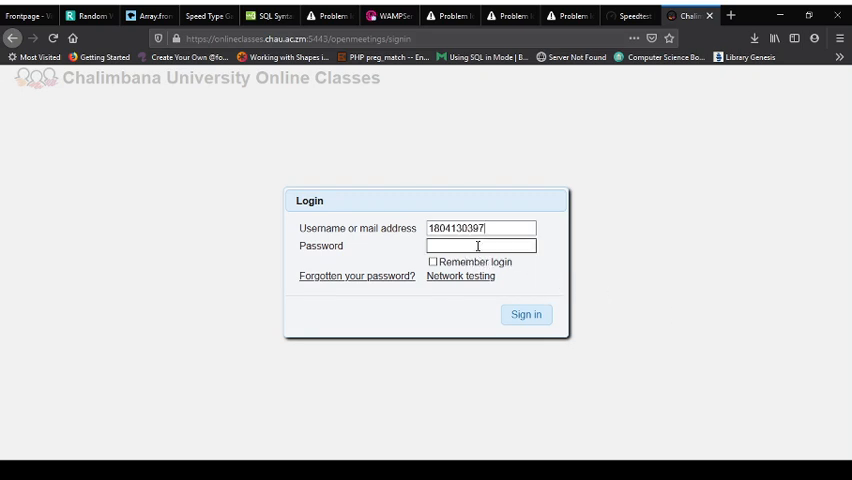
{"action": "key", "text": "Backspace"}
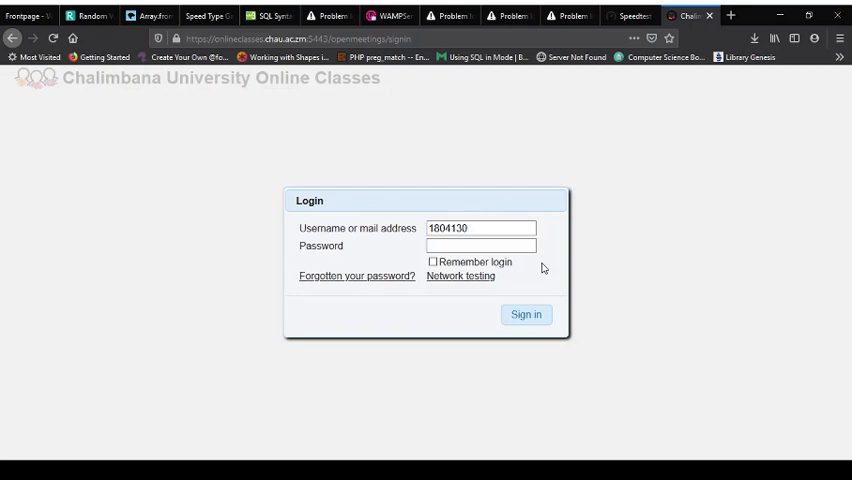
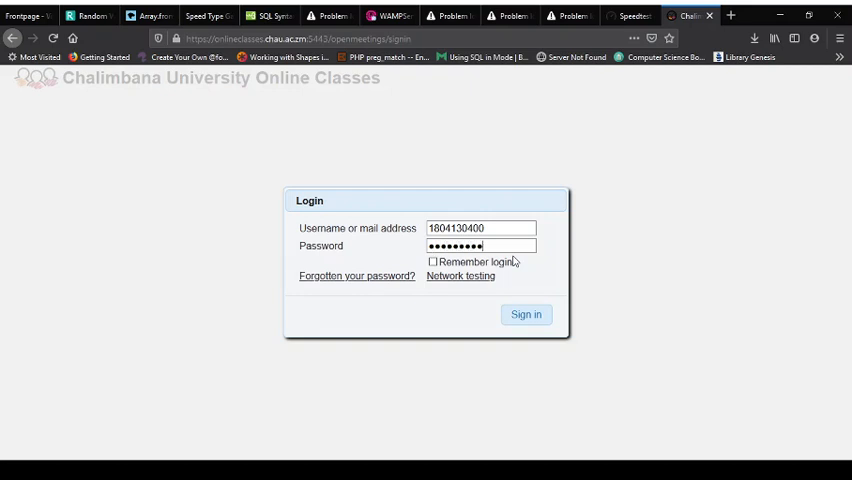
{"action": "left_click", "coordinate": [526, 314]}
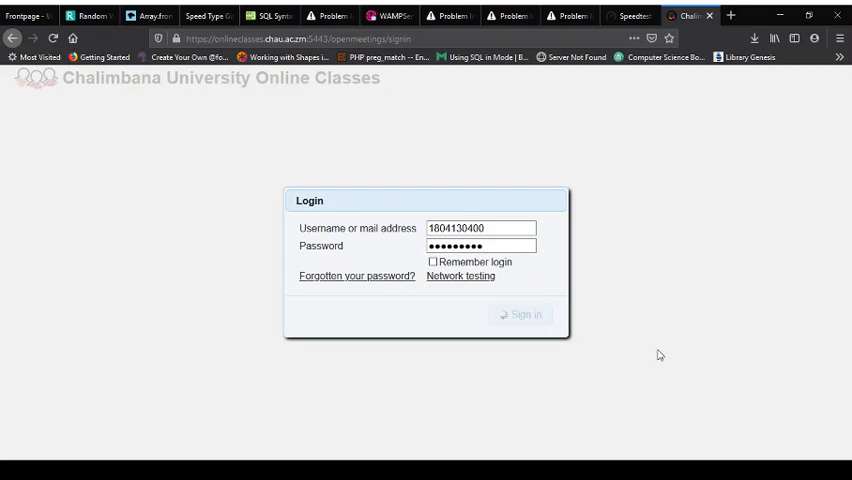
{"action": "left_click", "coordinate": [521, 314]}
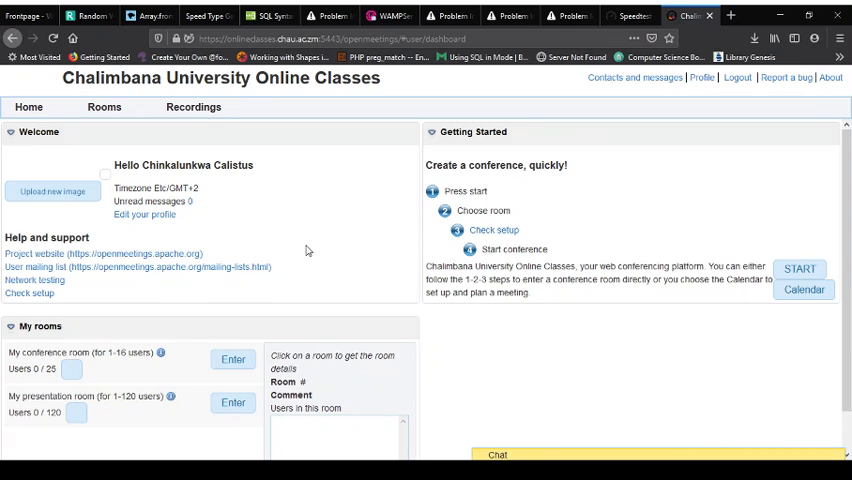
{"action": "mouse_move", "coordinate": [72, 186]}
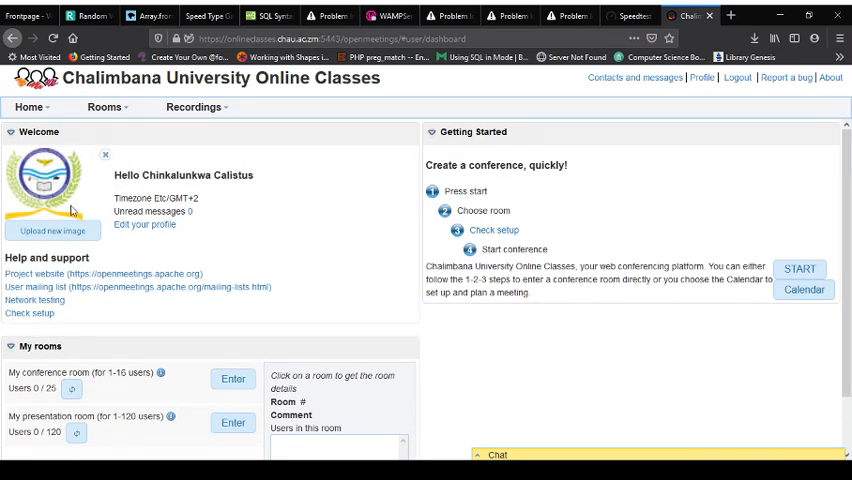
{"action": "mouse_move", "coordinate": [87, 196]}
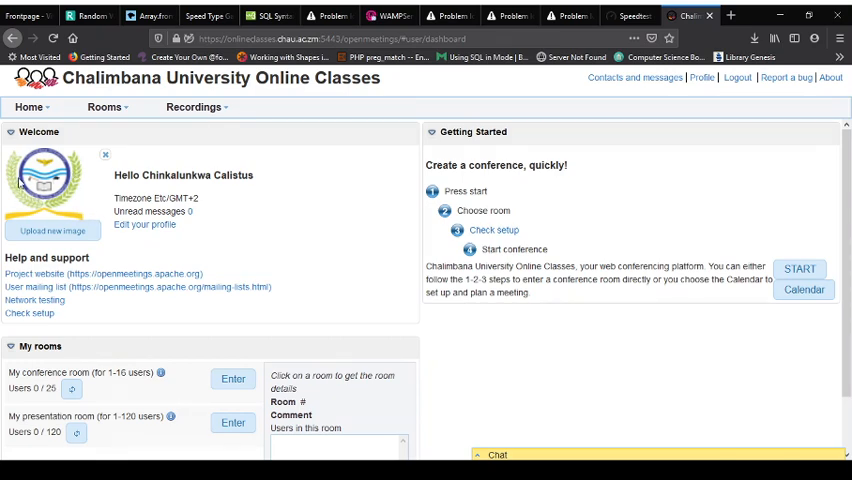
{"action": "mouse_move", "coordinate": [147, 165]}
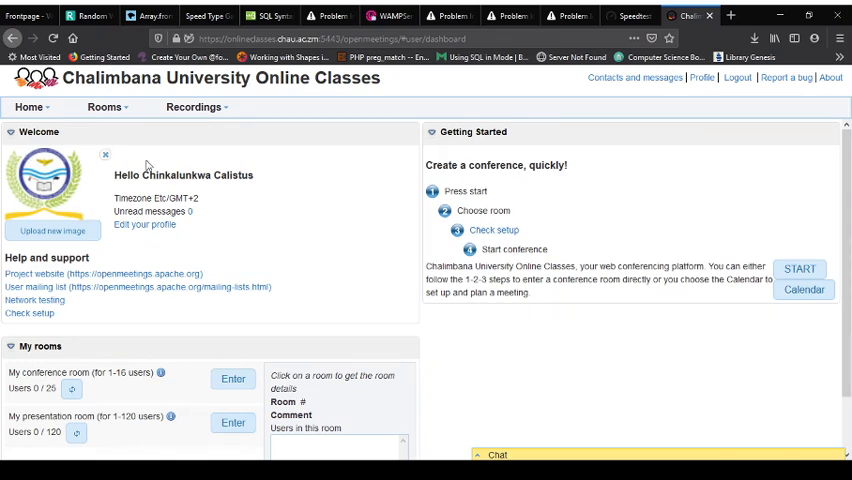
{"action": "mouse_move", "coordinate": [27, 202]}
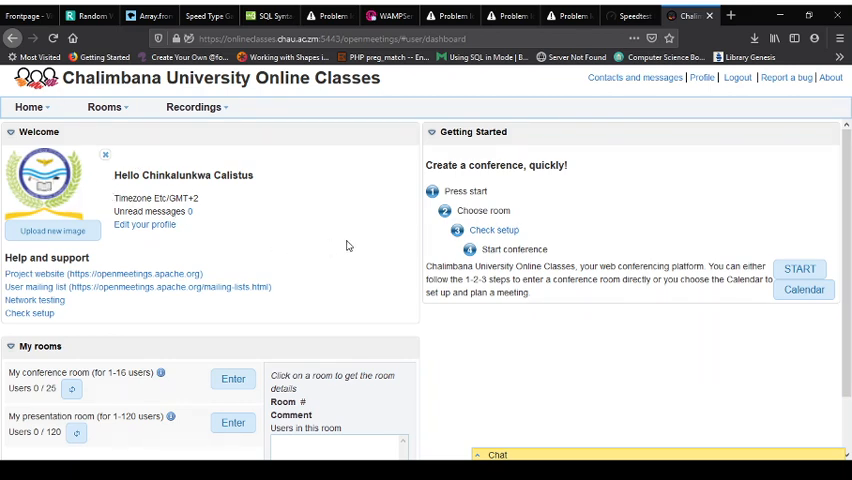
{"action": "mouse_move", "coordinate": [478, 292]}
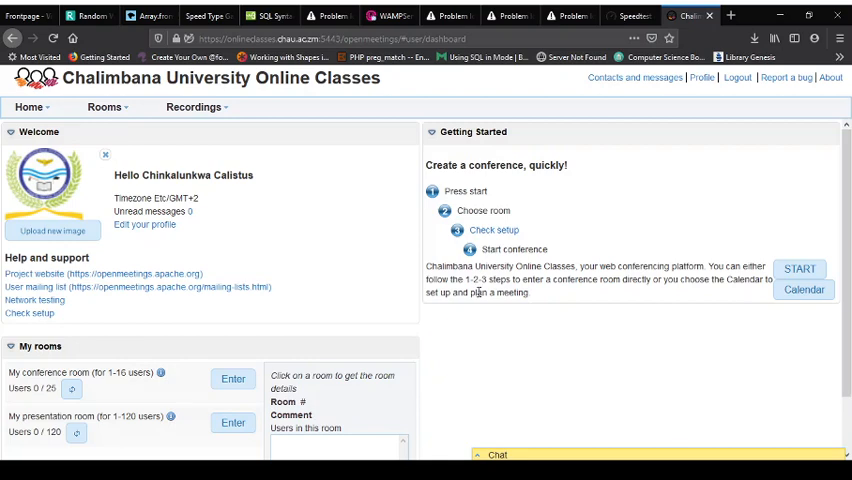
{"action": "mouse_move", "coordinate": [533, 385]}
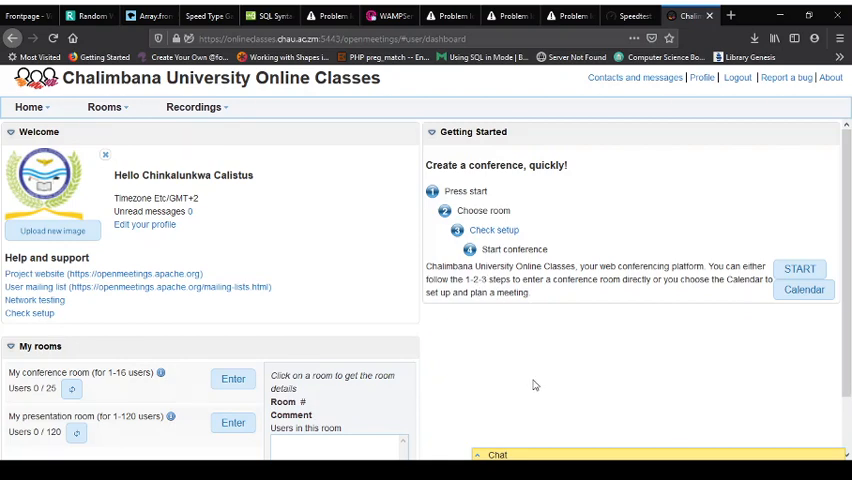
{"action": "mouse_move", "coordinate": [380, 270]}
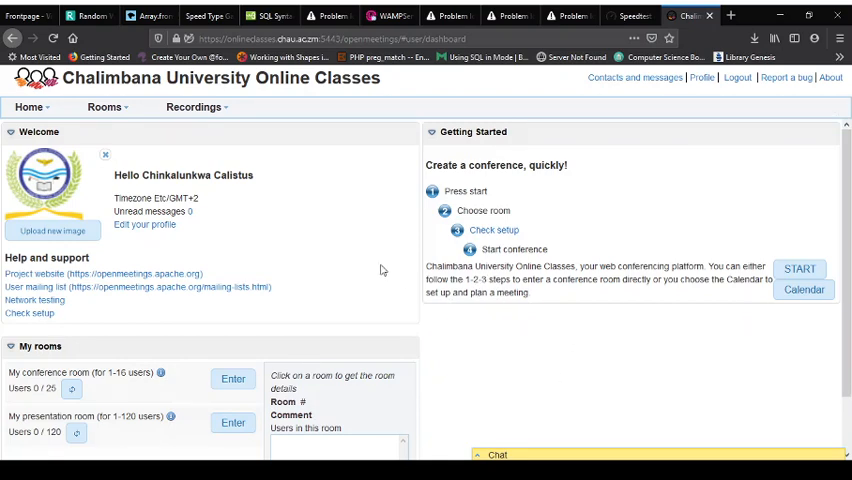
{"action": "mouse_move", "coordinate": [372, 266]}
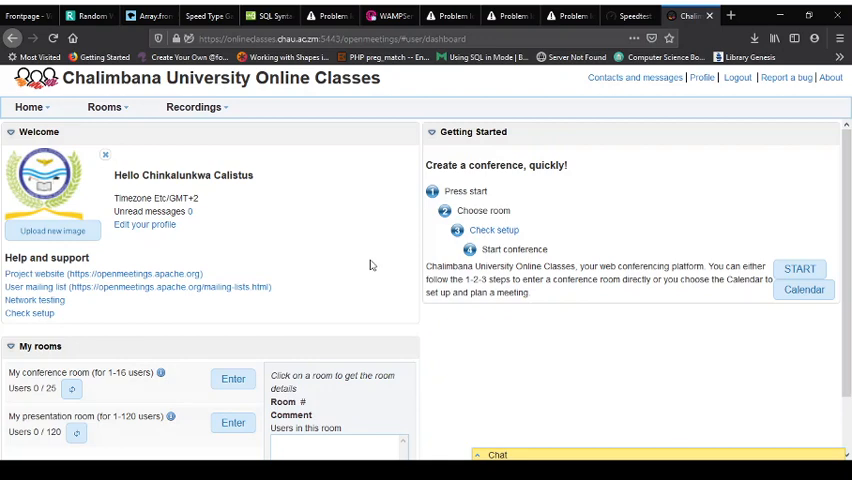
{"action": "mouse_move", "coordinate": [558, 453]}
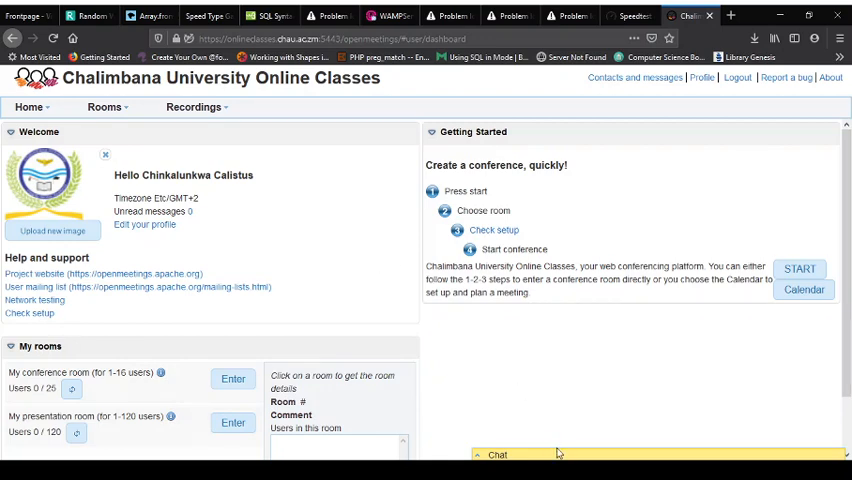